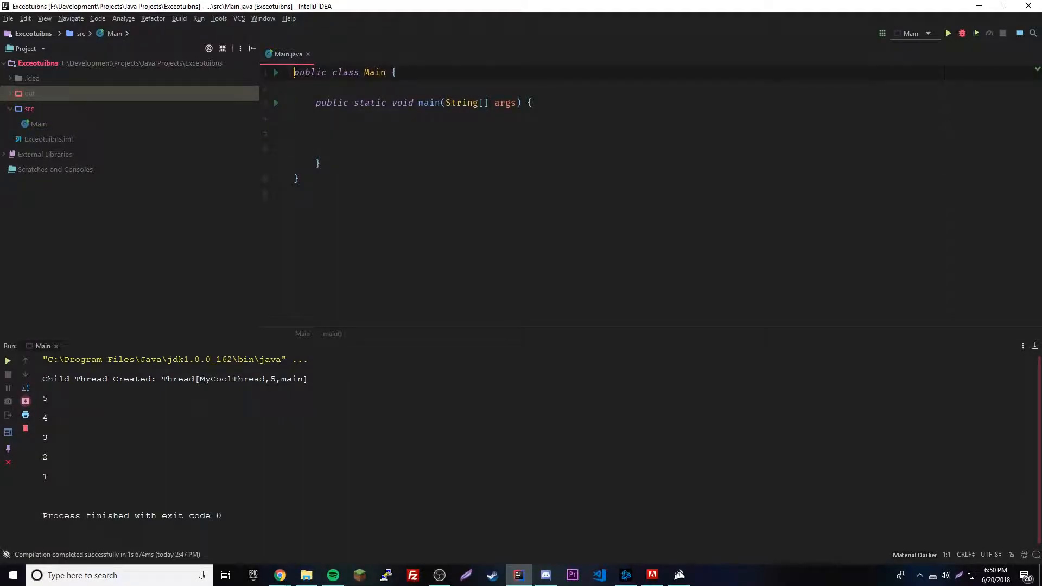
- Declare class MyThread implements Runnable above Main
{"action": "type", "text": "class"}
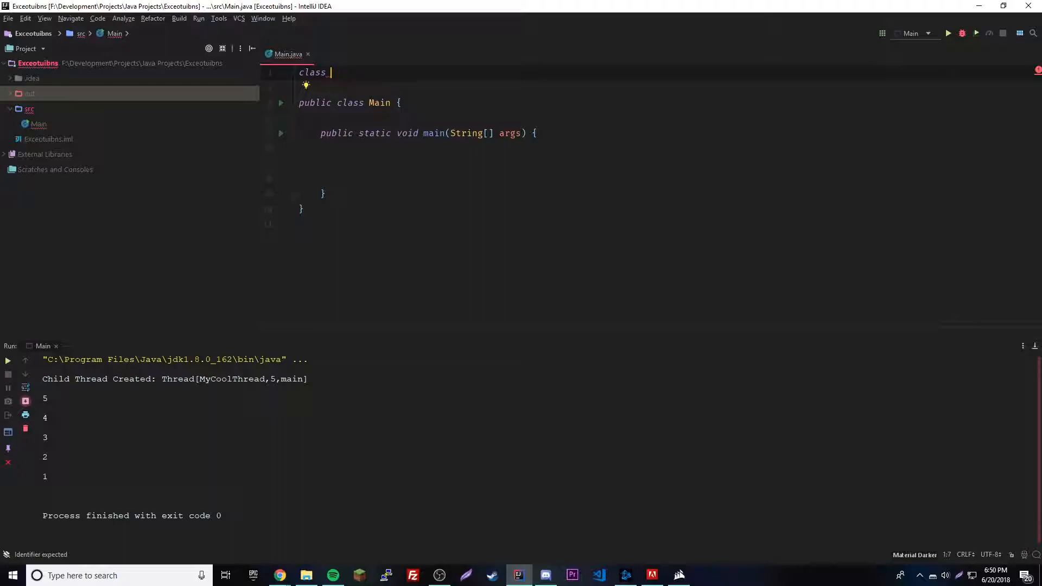
{"action": "type", "text": "MyThread{"}
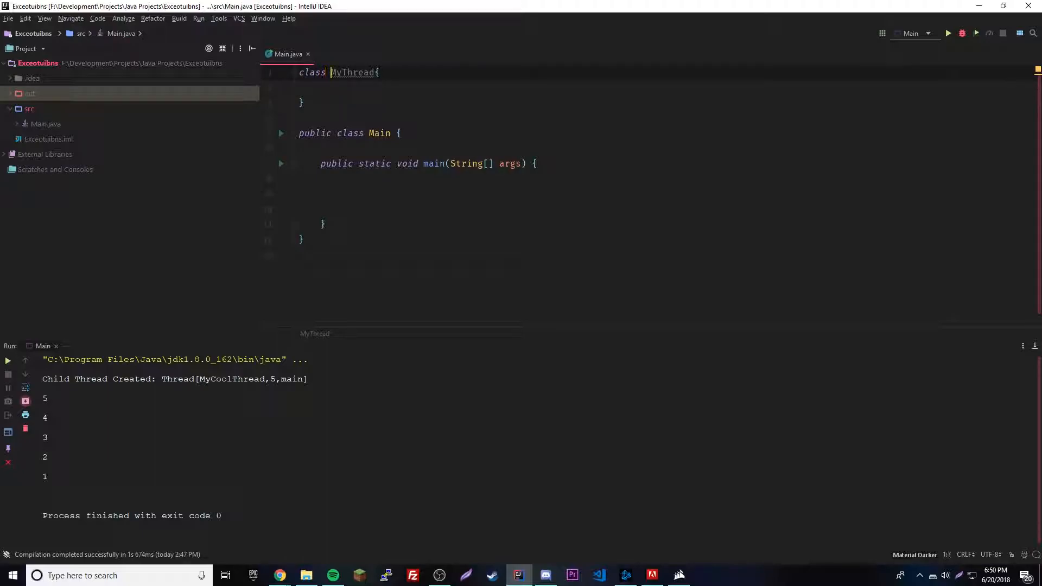
{"action": "type", "text": "implements"}
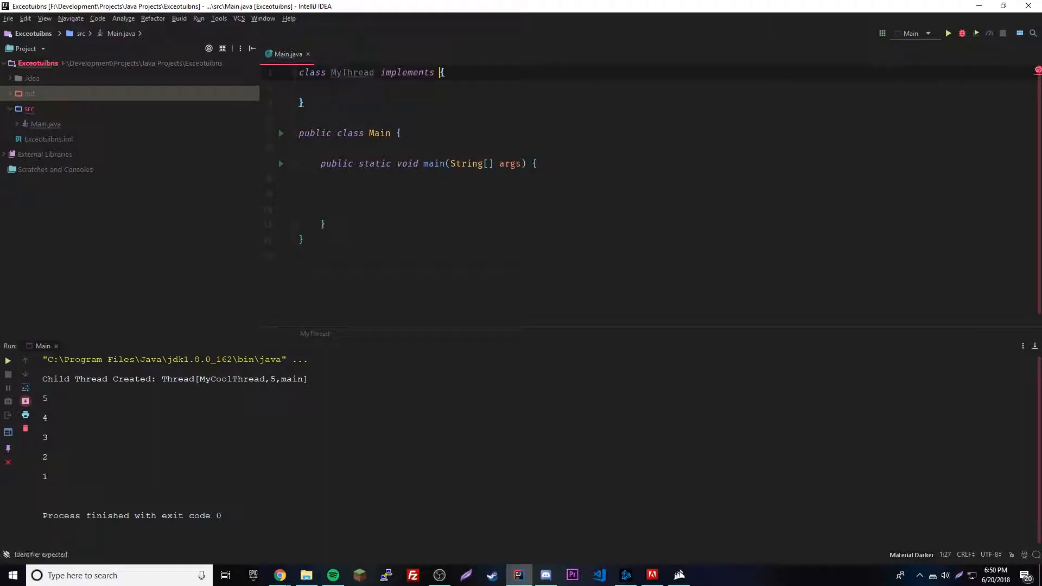
{"action": "type", "text": "Runnable"}
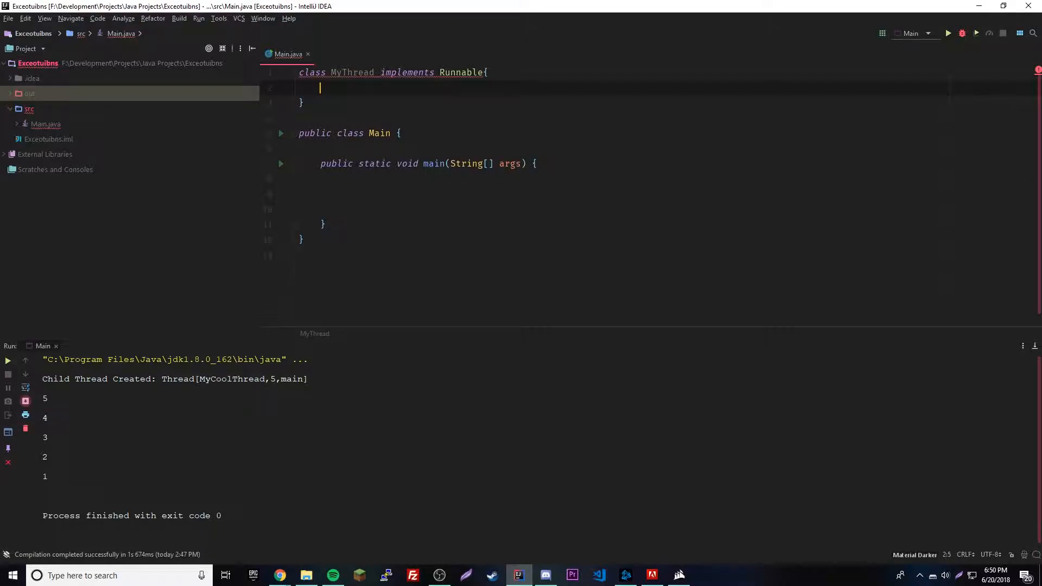
- Add a public run() method with a try block counting down from 5 with Thread.sleep(1000), catching InterruptedException
{"action": "type", "text": "public void run() {"}
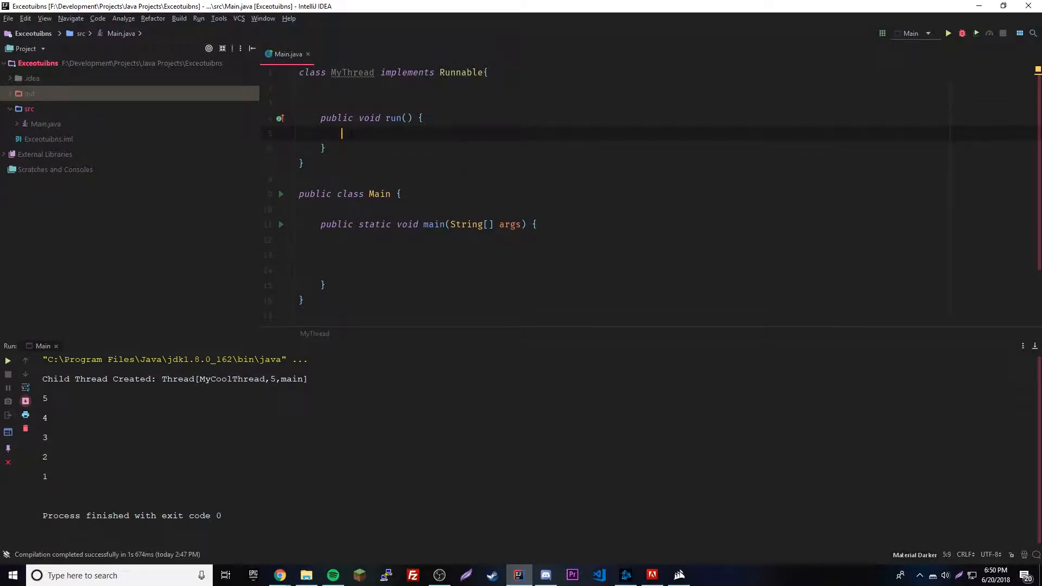
{"action": "type", "text": "try{"}
{"action": "type", "text": "System.out.println(i);"}
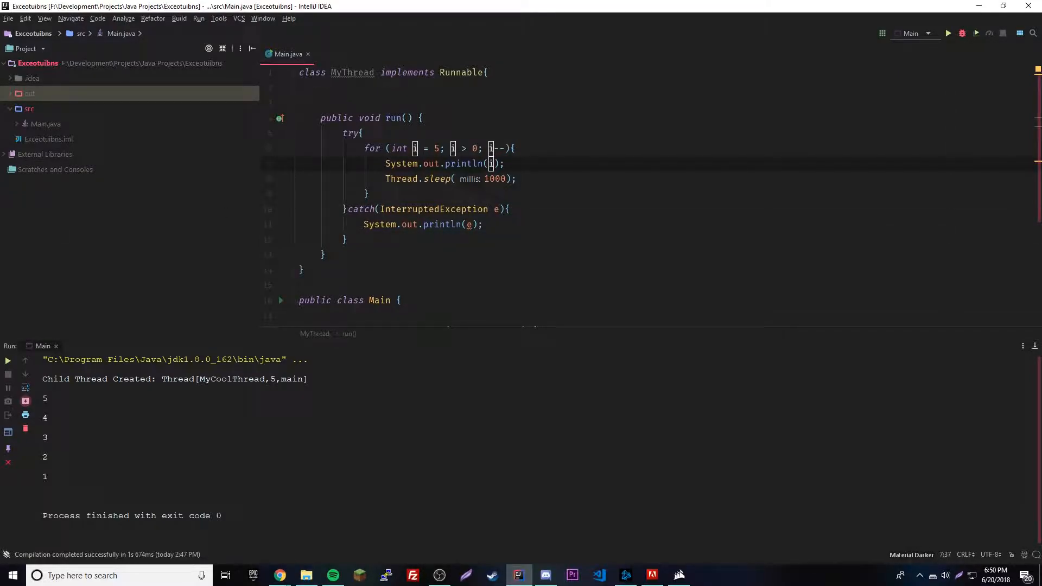
{"action": "left_click", "coordinate": [322, 88]}
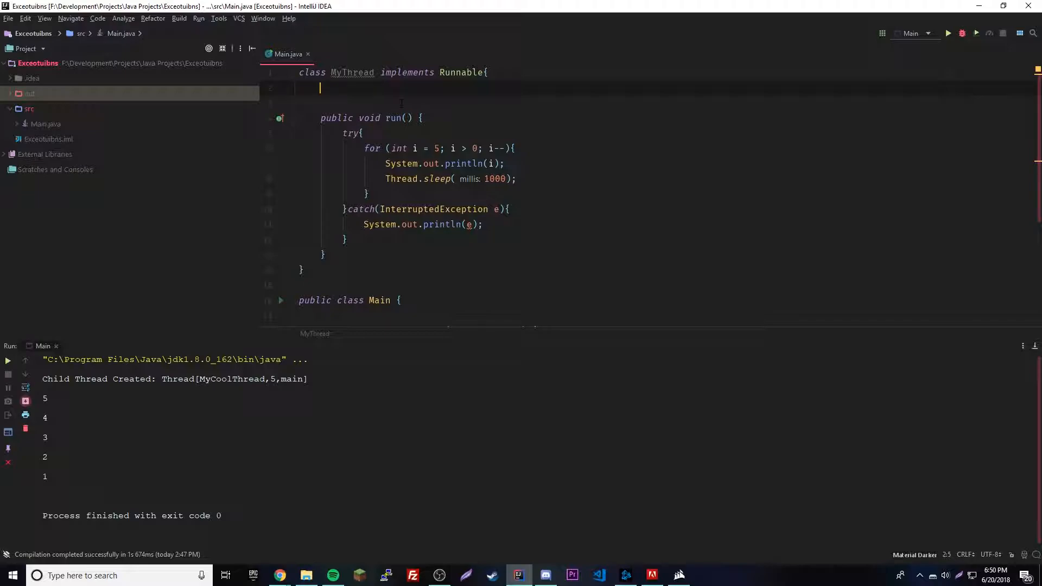
- Declare String name; and Thread t; fields at the top of MyThread
{"action": "type", "text": "String name;"}
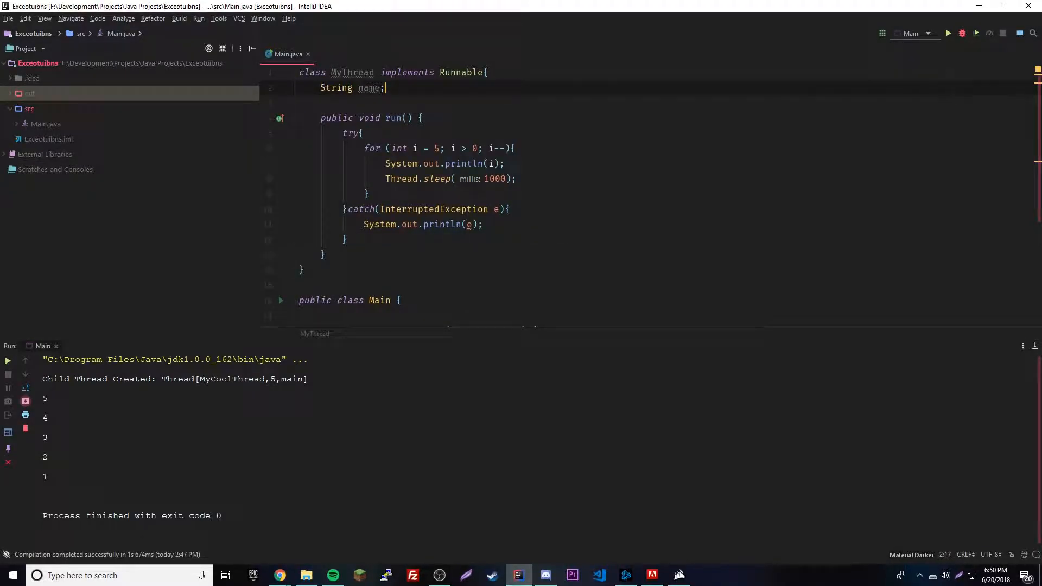
{"action": "type", "text": "Thread t;"}
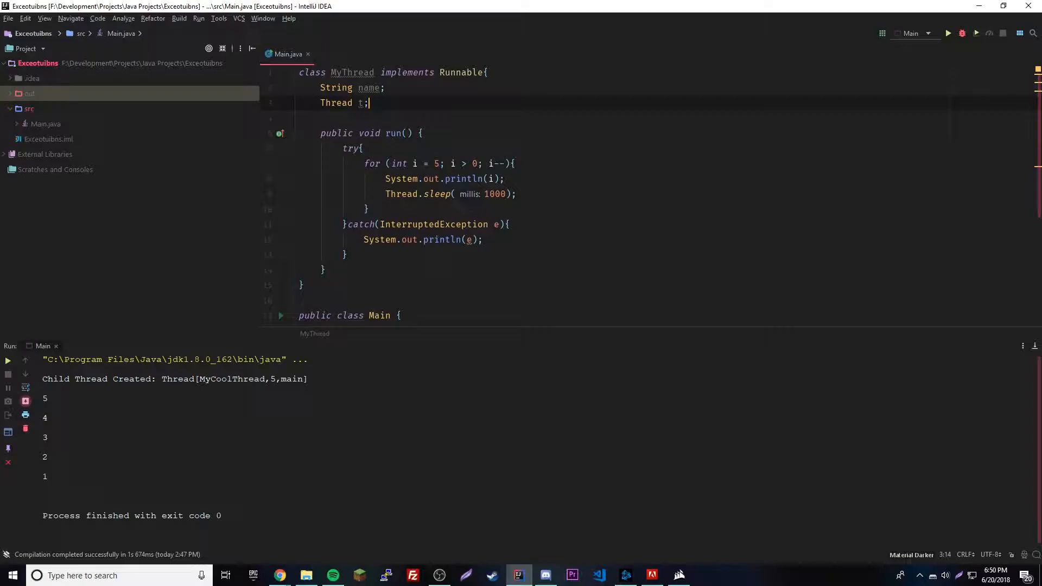
{"action": "key", "text": "enter"}
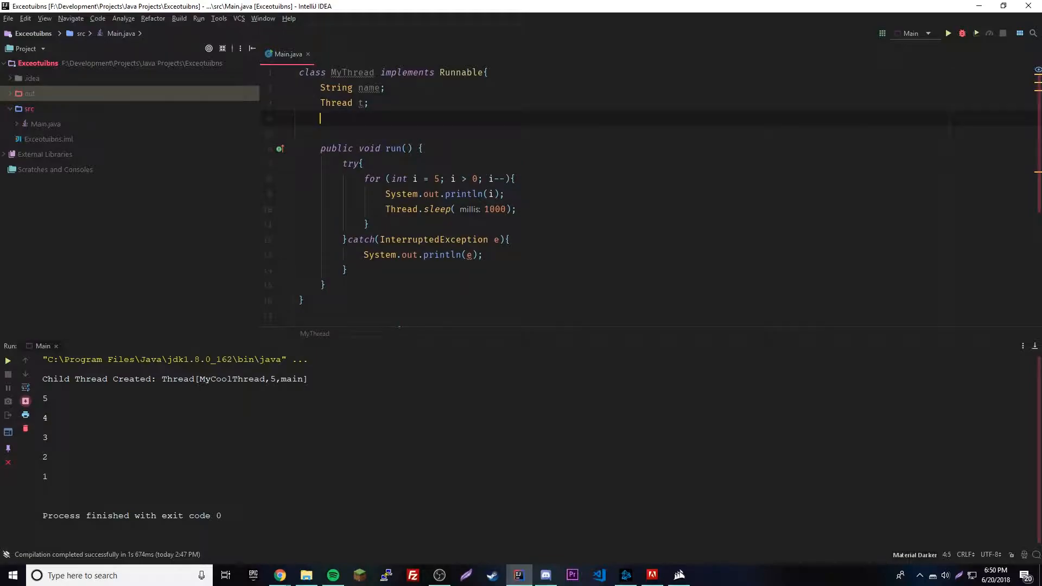
- Add a MyThread(String name) constructor assigning this.name = name
{"action": "type", "text": "N"}
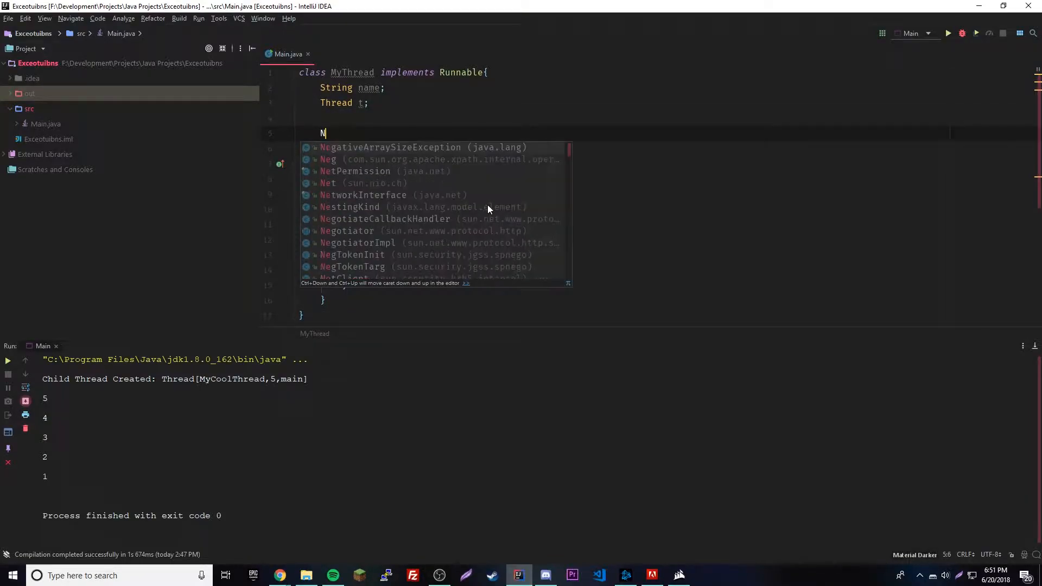
{"action": "type", "text": "MyThread"}
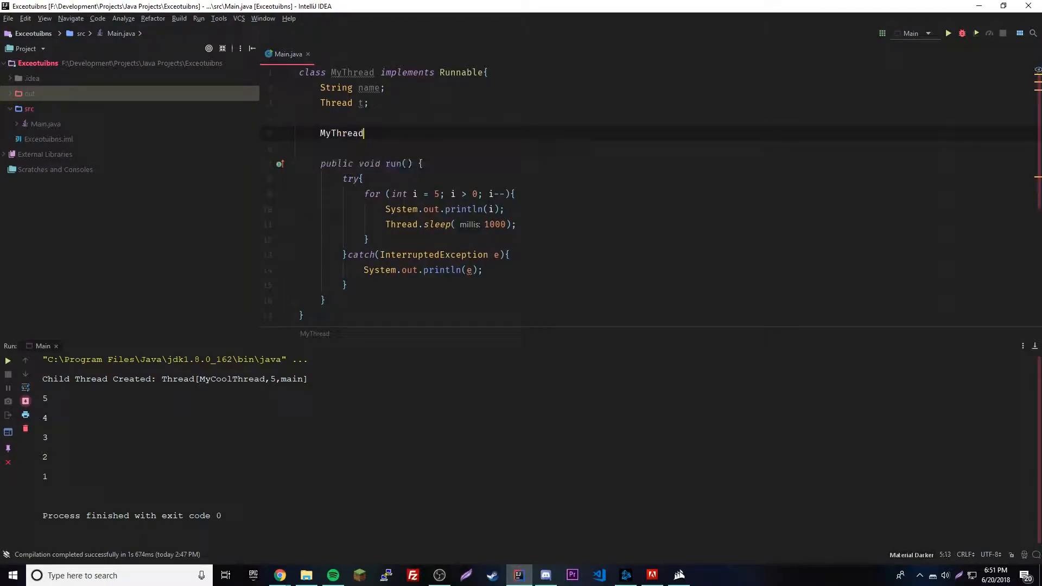
{"action": "type", "text": "()"}
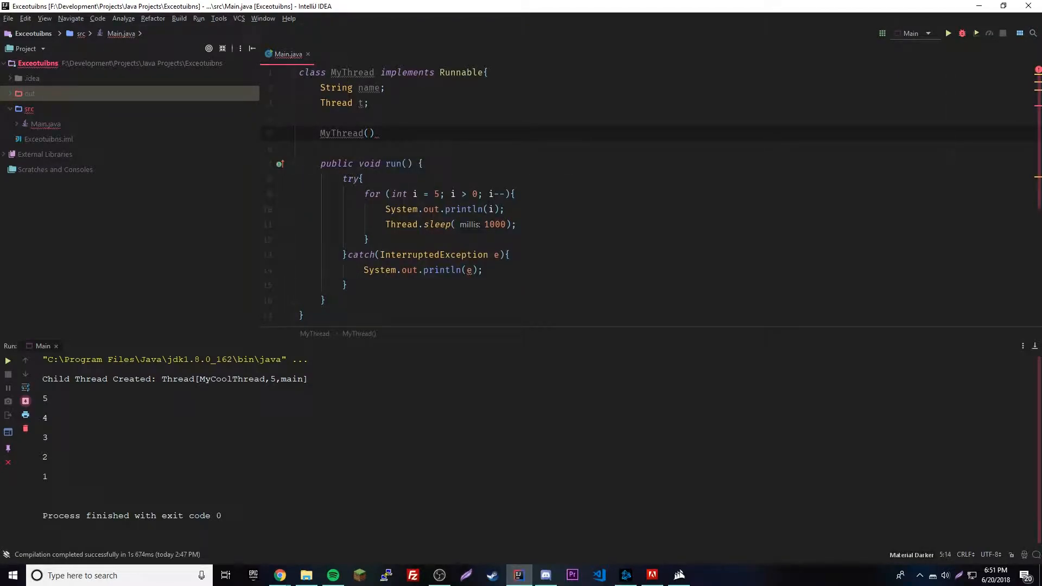
{"action": "type", "text": "String"}
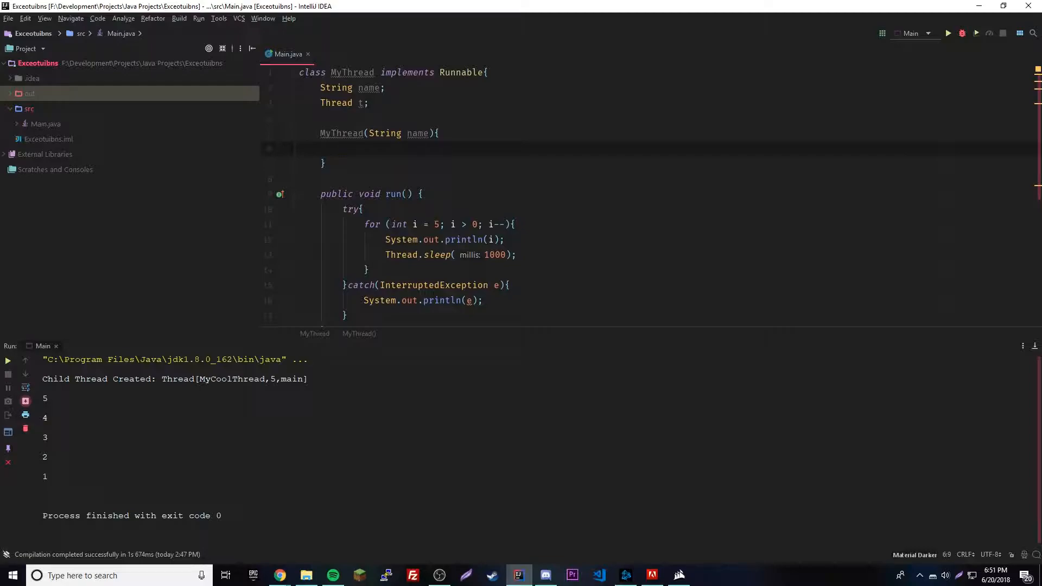
{"action": "type", "text": "name"}
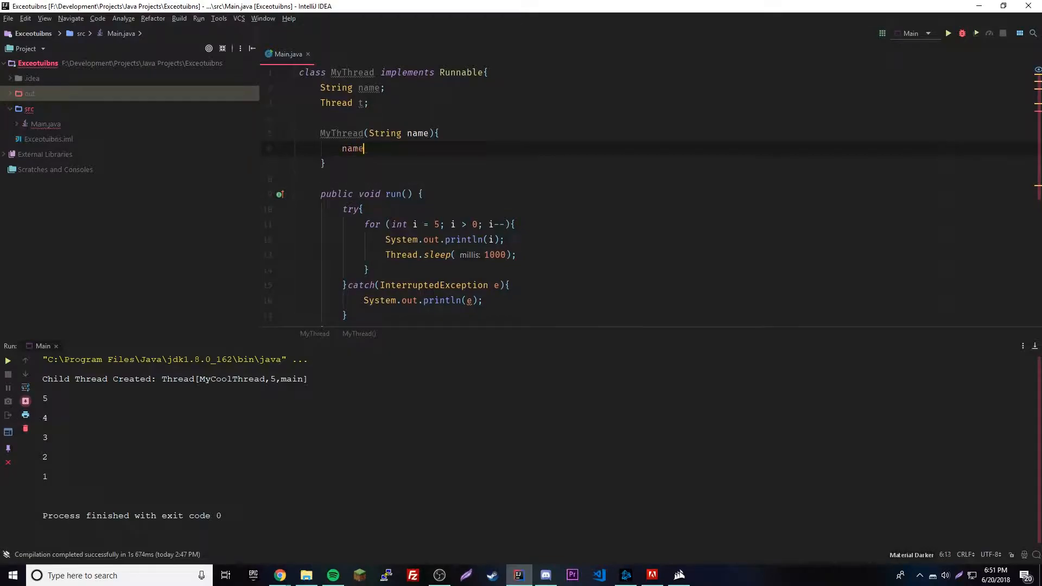
{"action": "type", "text": "="}
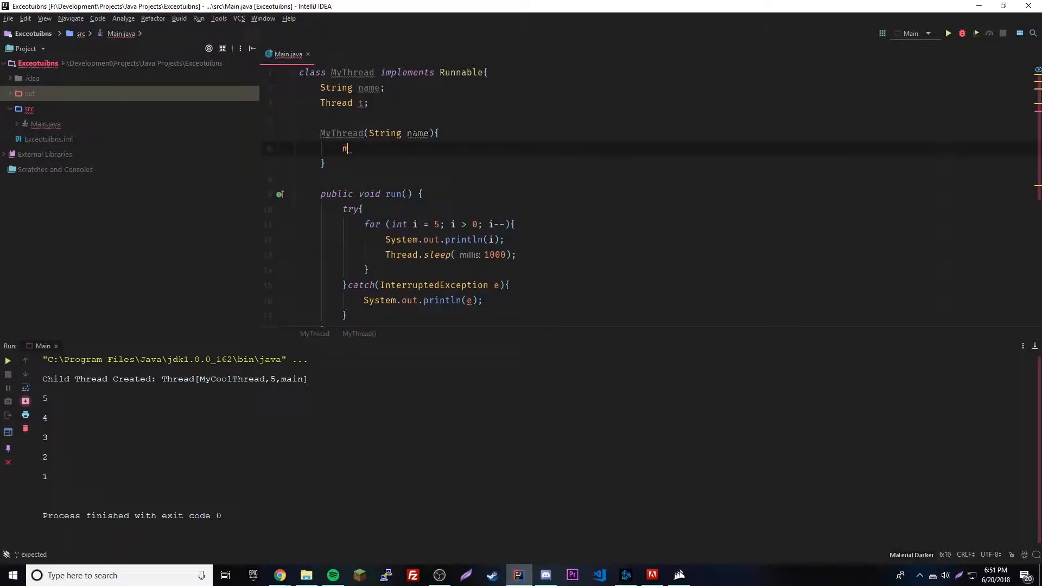
{"action": "type", "text": "this.name = name;"}
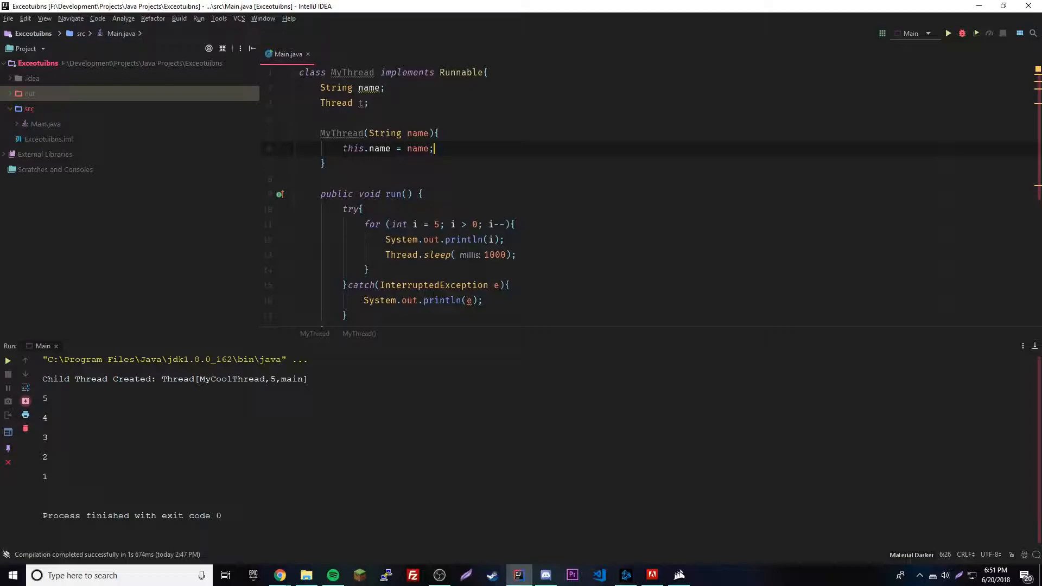
{"action": "double_click", "coordinate": [379, 149]}
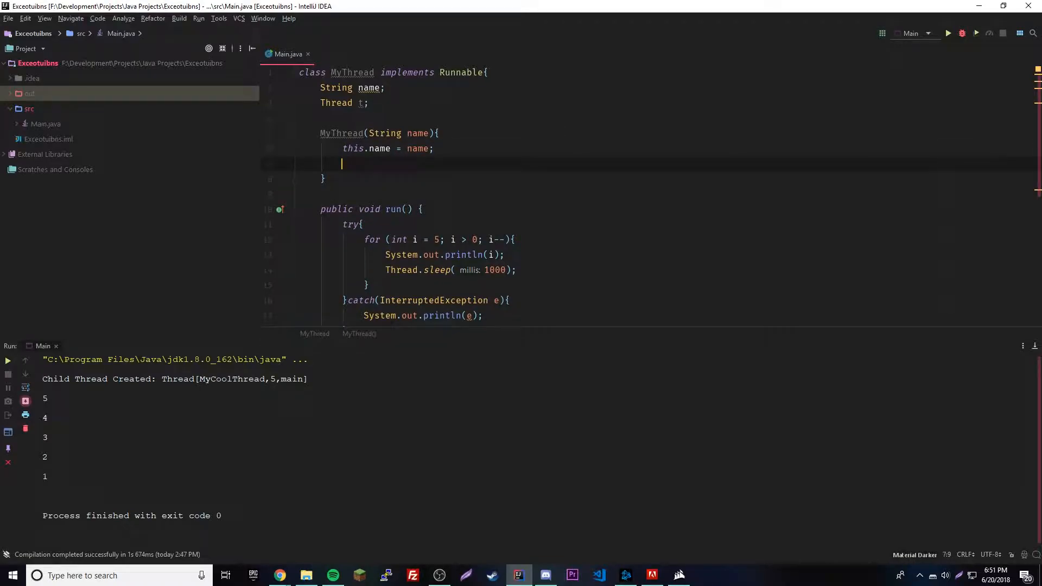
- In the constructor create t = new Thread(this, name)
{"action": "type", "text": "t ="}
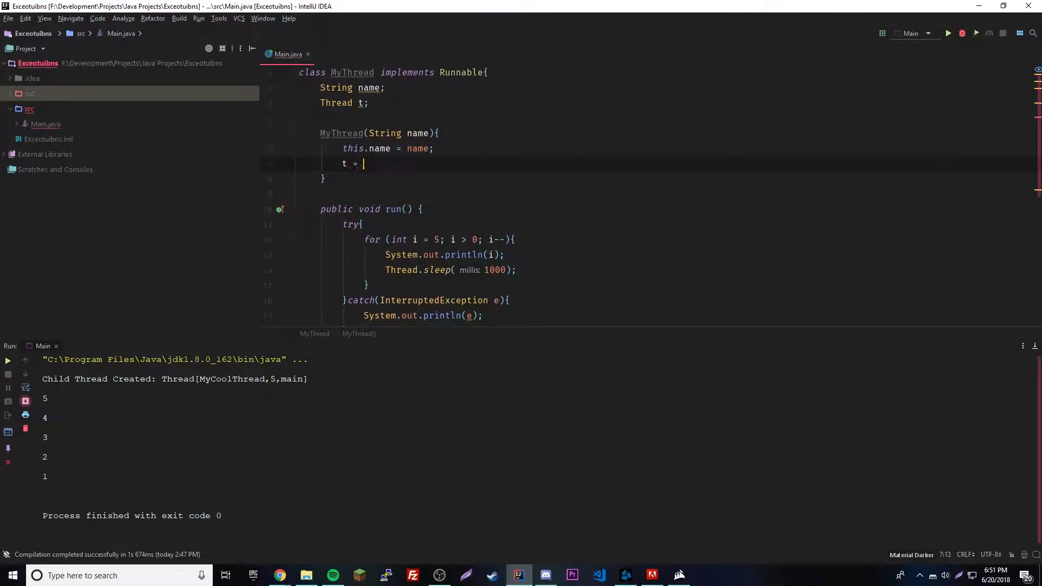
{"action": "type", "text": "new Thread("}
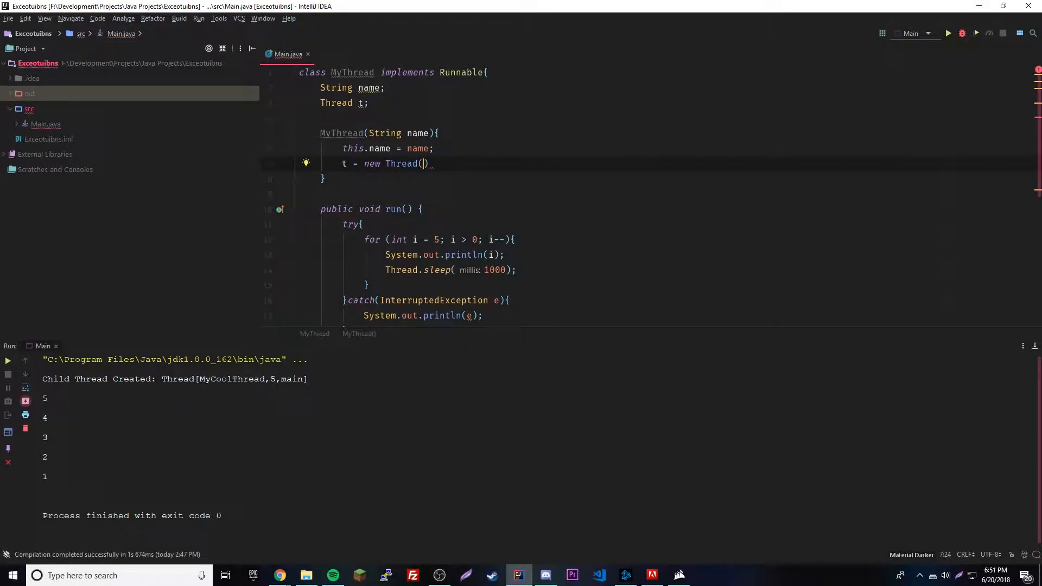
{"action": "mouse_move", "coordinate": [561, 133]}
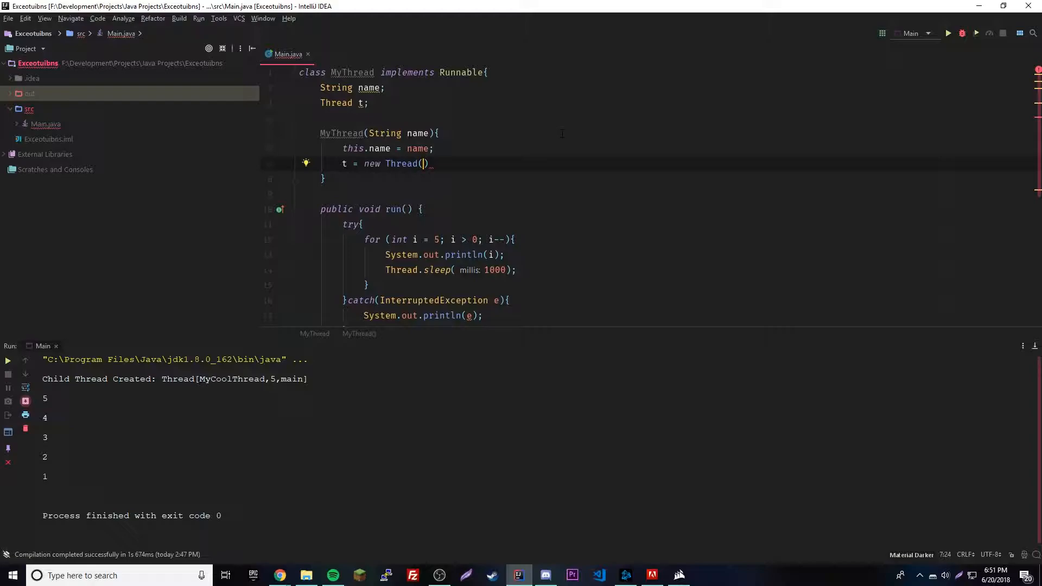
{"action": "type", "text": "this,"}
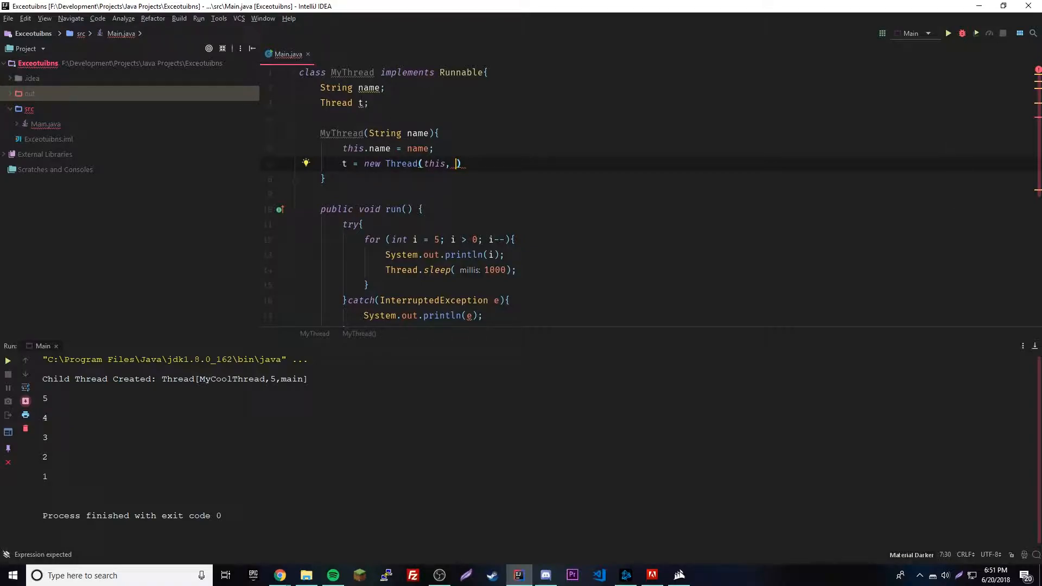
{"action": "type", "text": "name"}
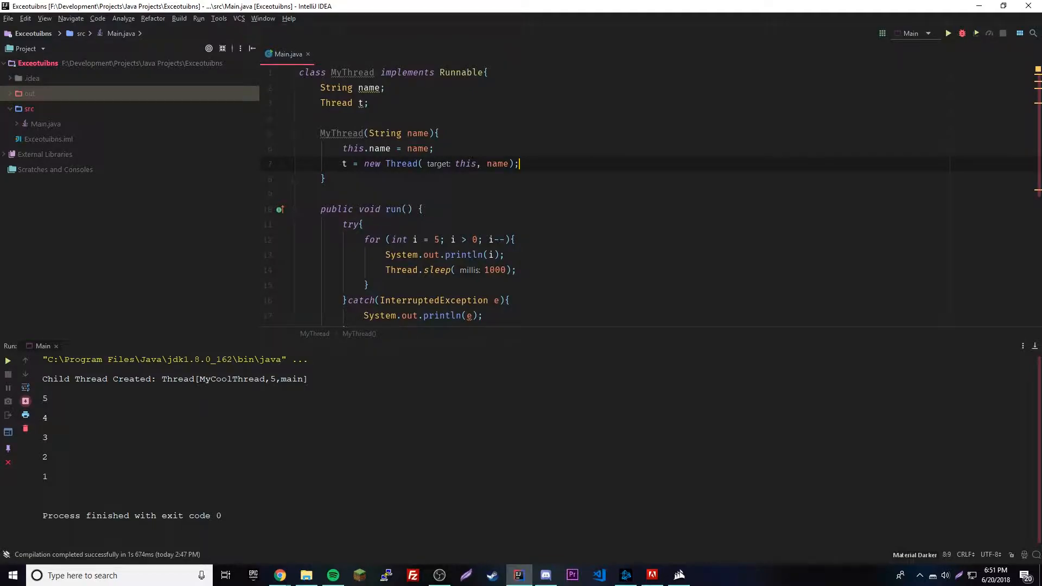
- Print "Created New Thread: " + t from the constructor
{"action": "type", "text": "System.out.println(\"C\");"}
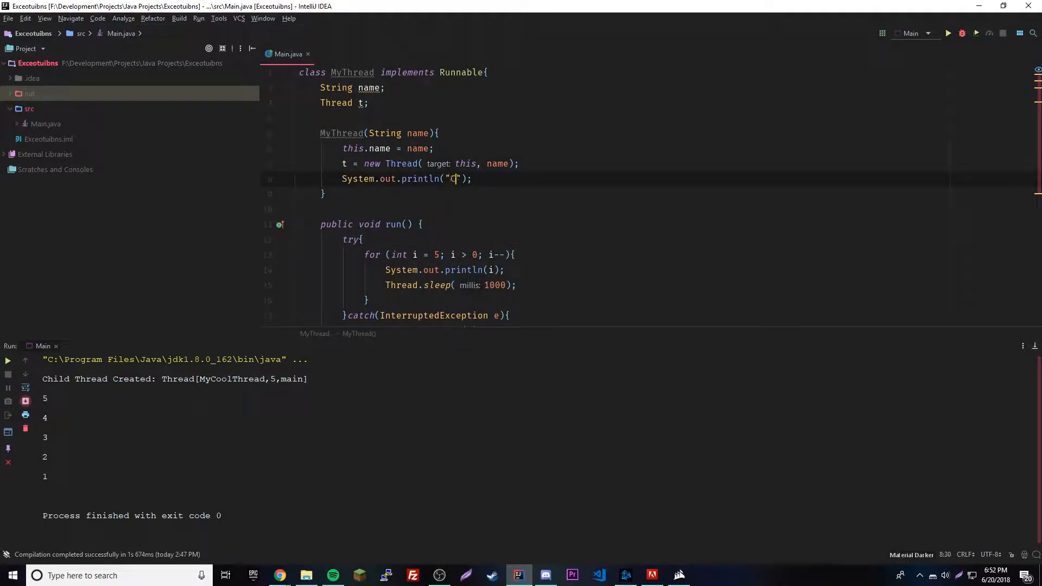
{"action": "type", "text": "reated Ne"}
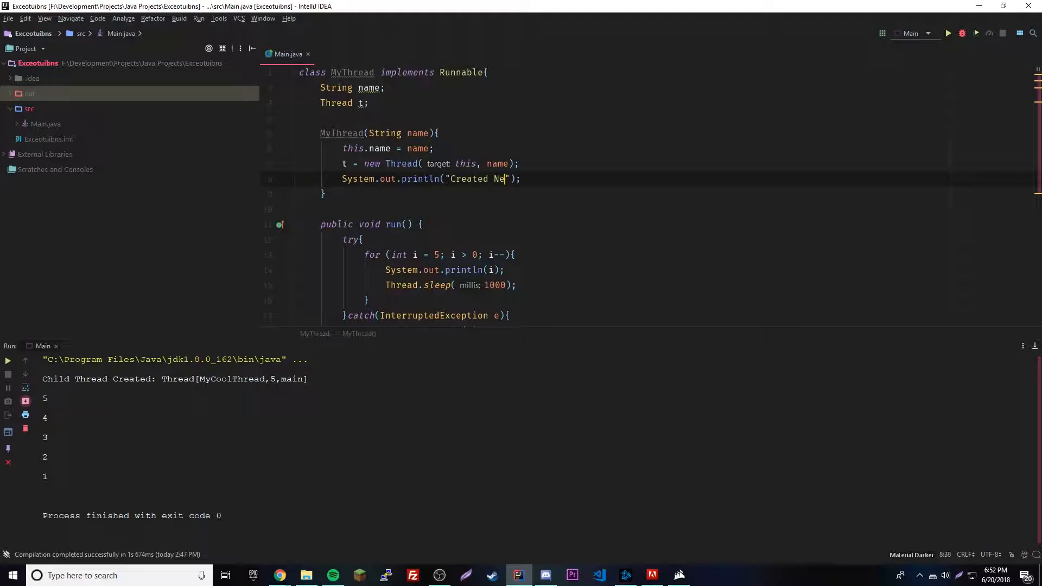
{"action": "type", "text": "w Threa"}
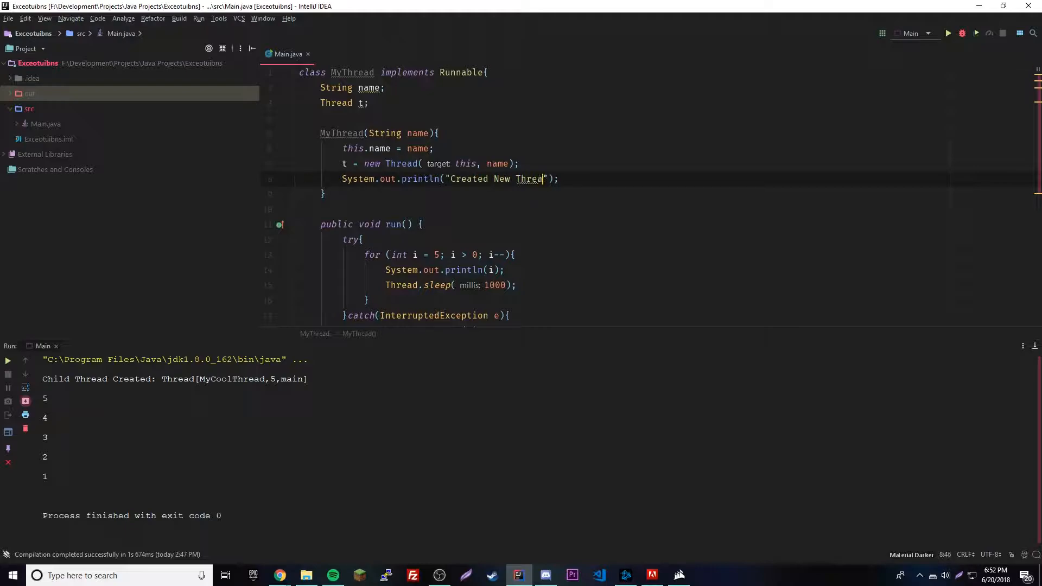
{"action": "type", "text": "d:"}
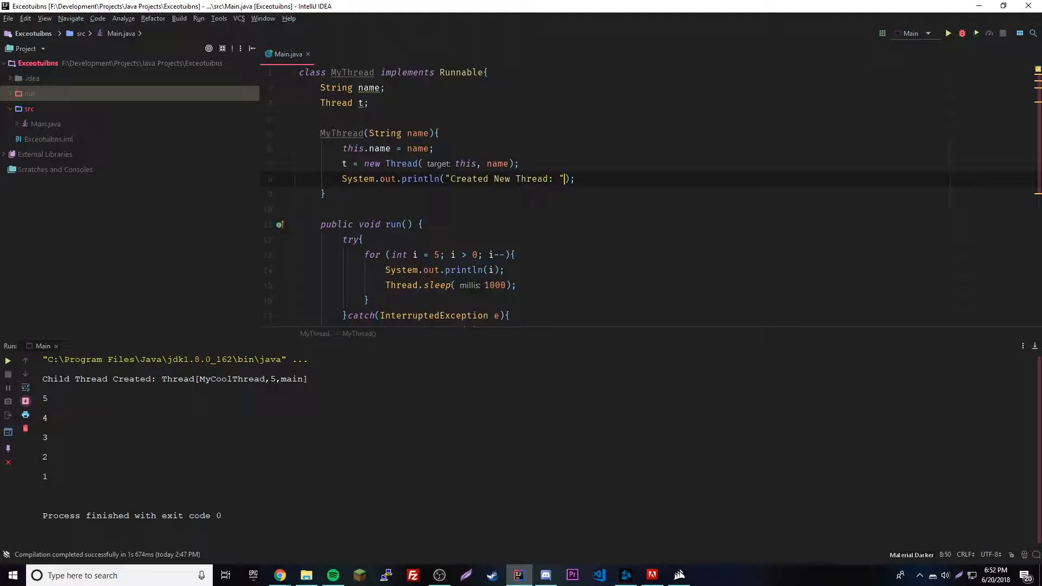
{"action": "type", "text": "+ t"}
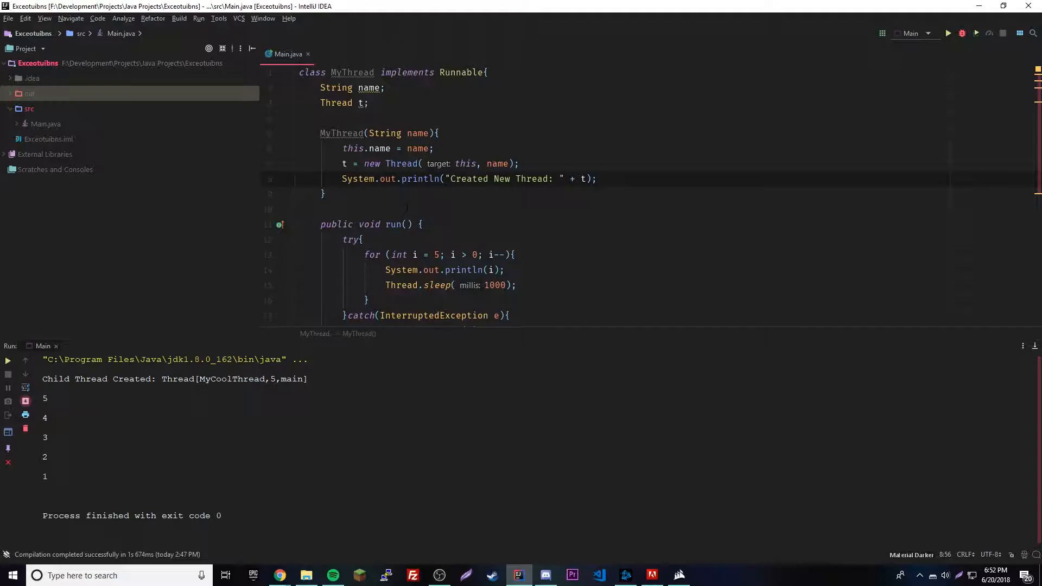
- In main declare MyThread thread1 = new MyThread("Thread 1")
{"action": "scroll", "scroll_direction": "down", "scroll_amount": 3}
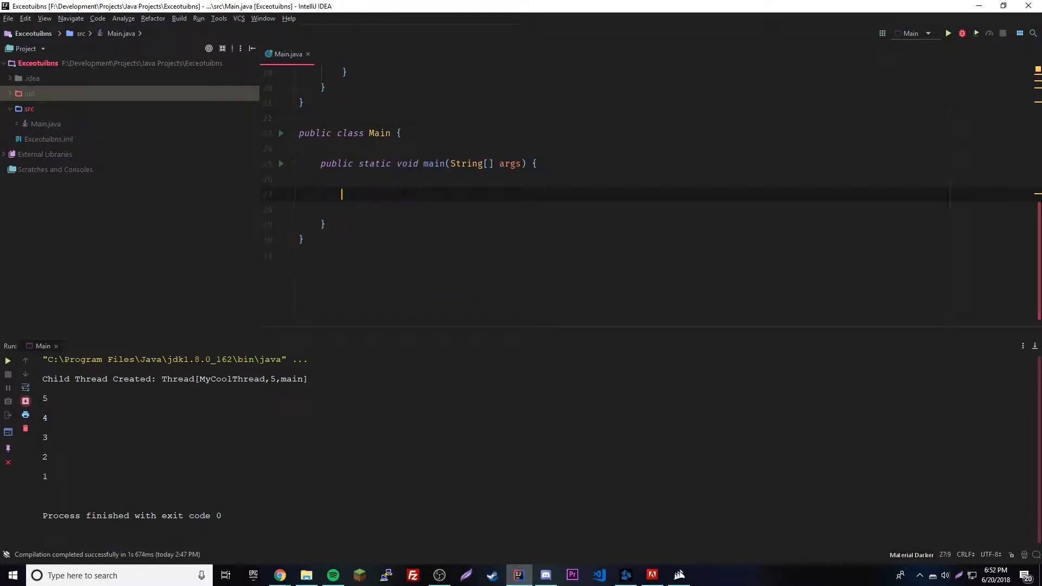
{"action": "type", "text": "My"}
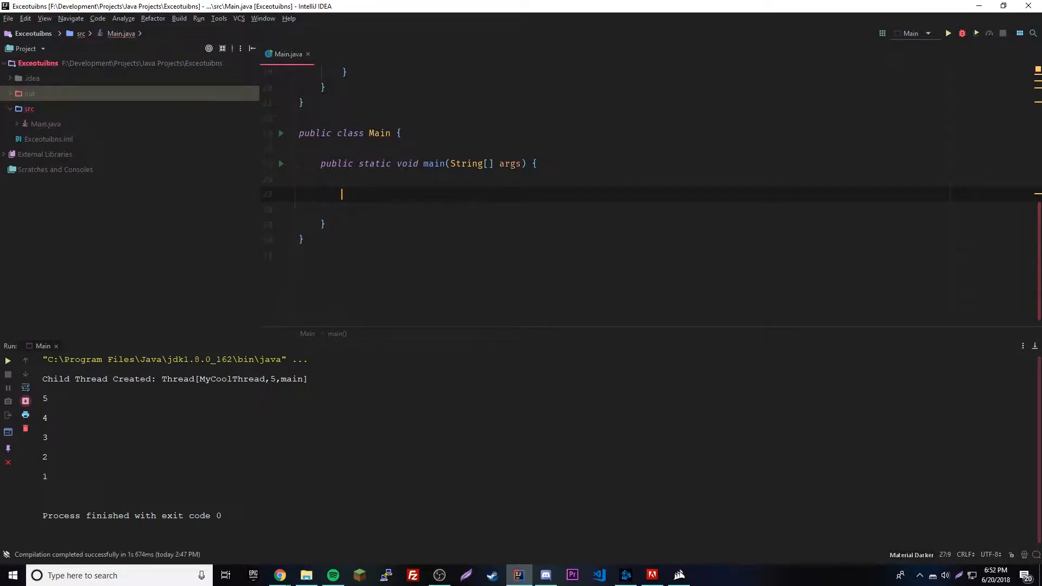
{"action": "type", "text": "MyThread"}
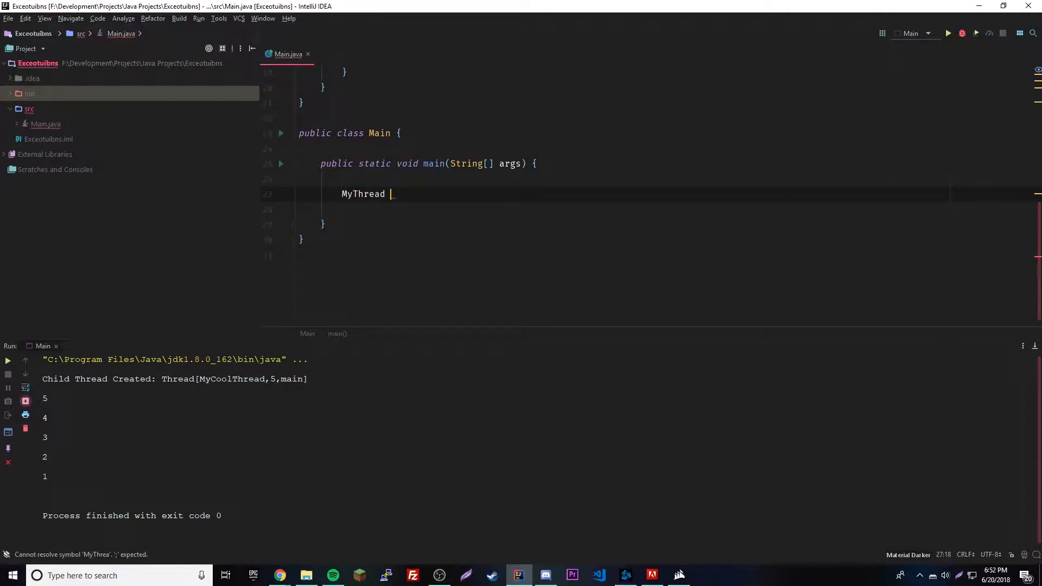
{"action": "type", "text": "thread1 = new Mt"}
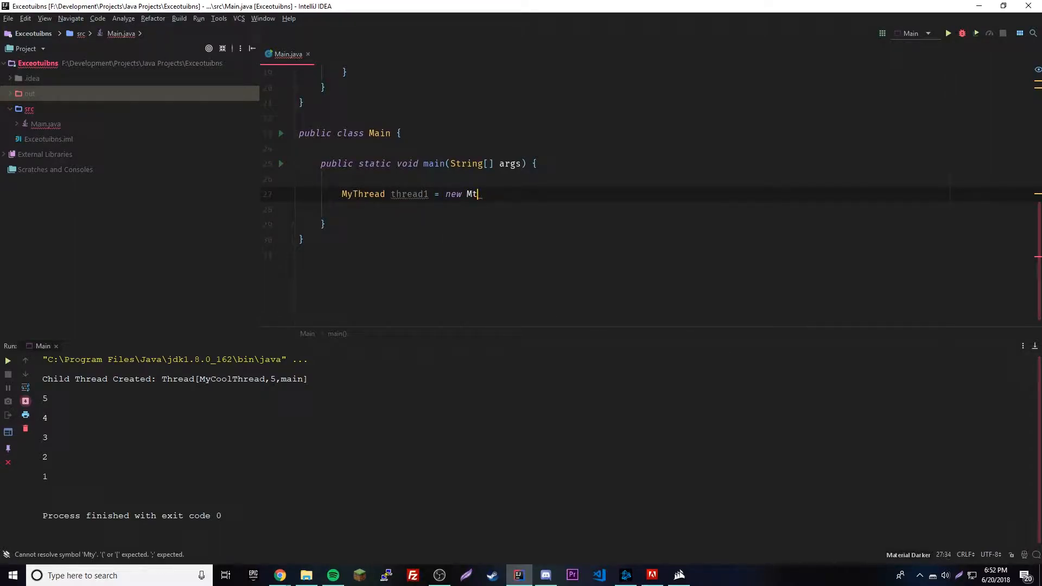
{"action": "type", "text": "MyThread()"}
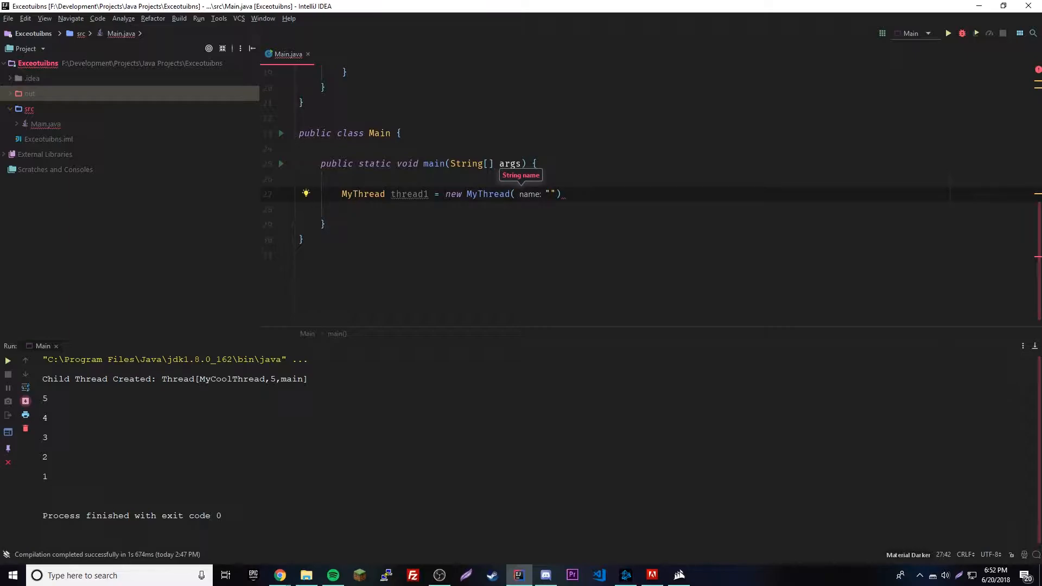
{"action": "type", "text": "Thread 1"}
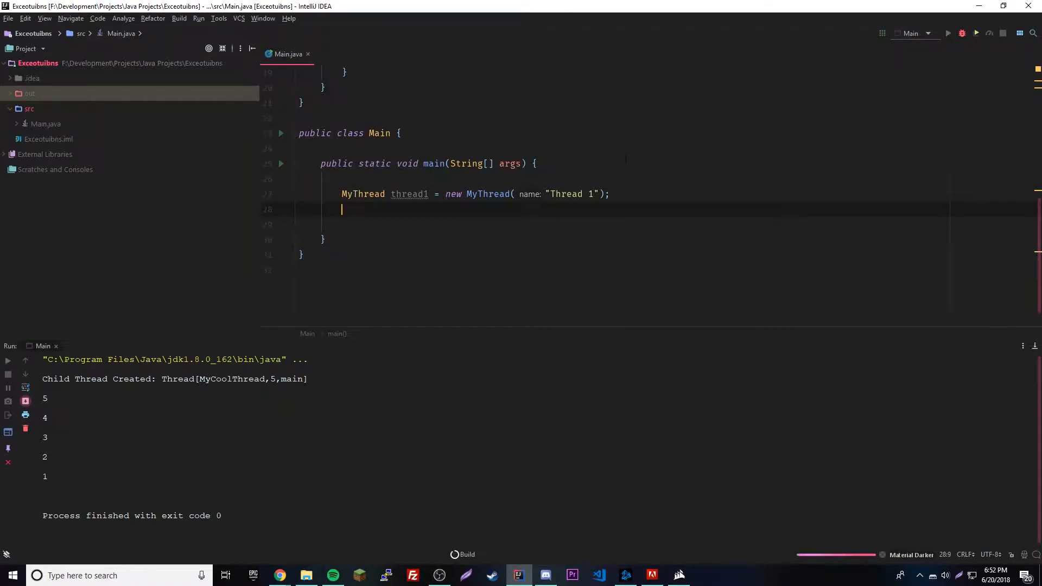
- Run Main to see "Created New Thread: Thread[Thread 1,5,main]" and begin a new declaration below thread1
{"action": "left_click", "coordinate": [976, 32]}
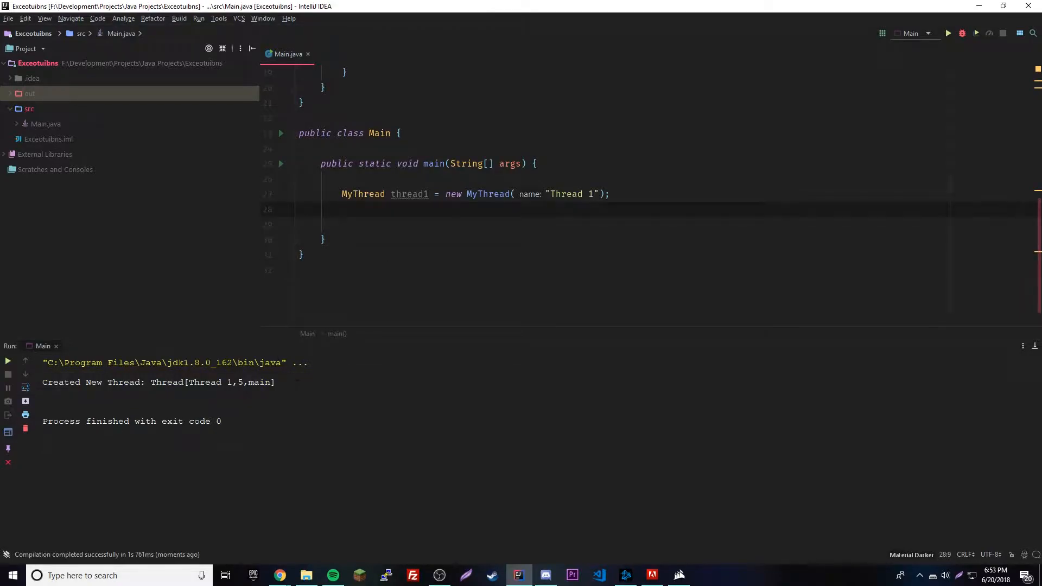
{"action": "scroll", "scroll_direction": "up", "scroll_amount": 3}
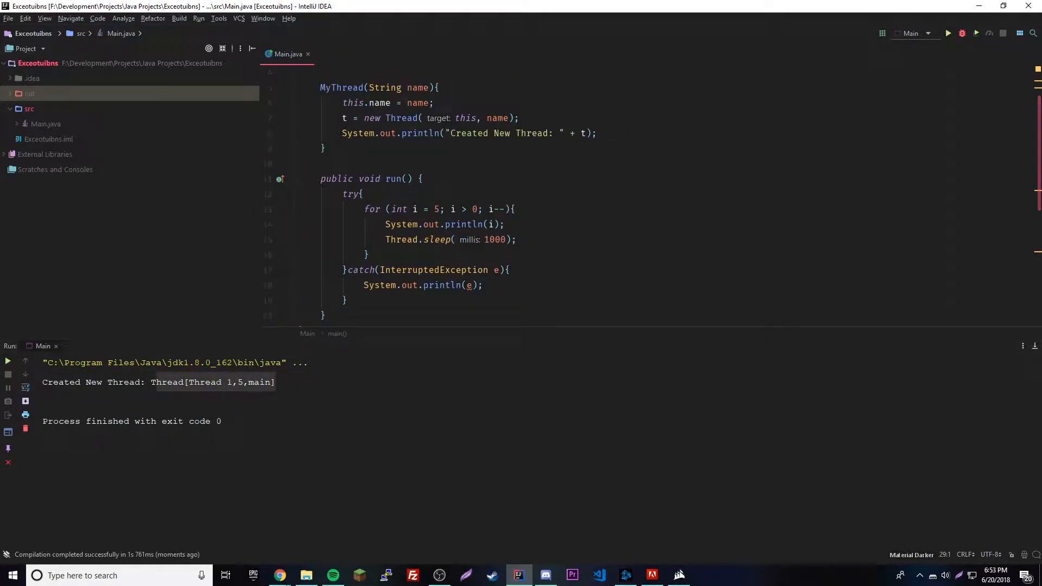
{"action": "scroll", "scroll_direction": "down", "scroll_amount": 3}
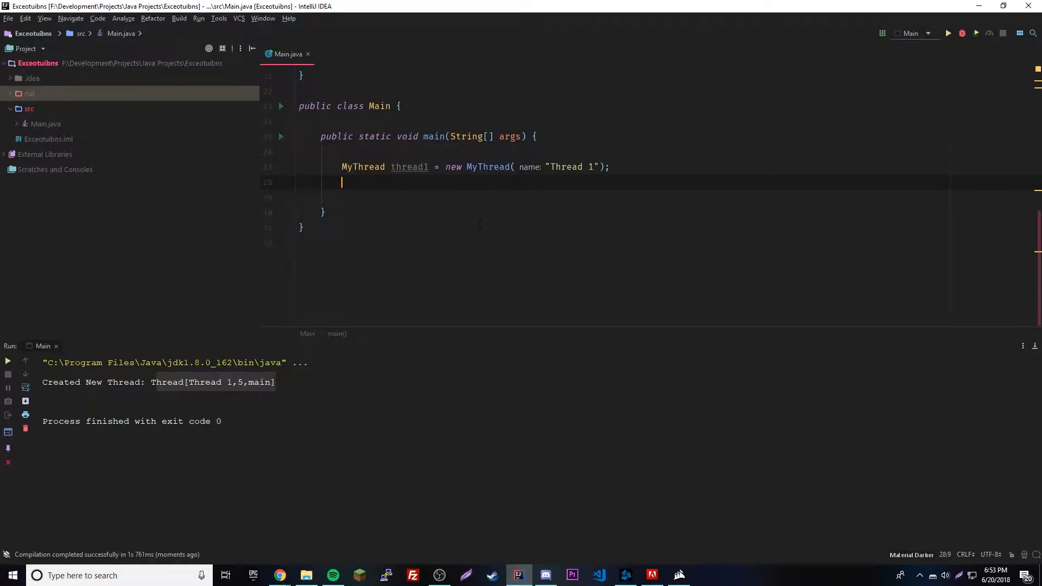
{"action": "type", "text": "My"}
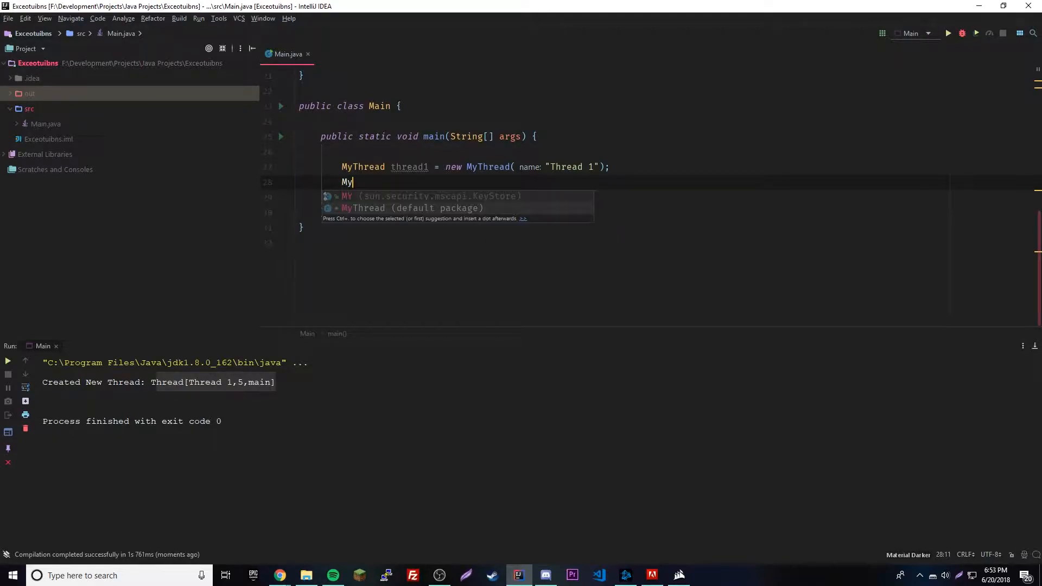
- Declare thread2 = new MyThread("THREAD 2") and thread3 = new MyThread("Thread 3")
{"action": "type", "text": "Thread thread"}
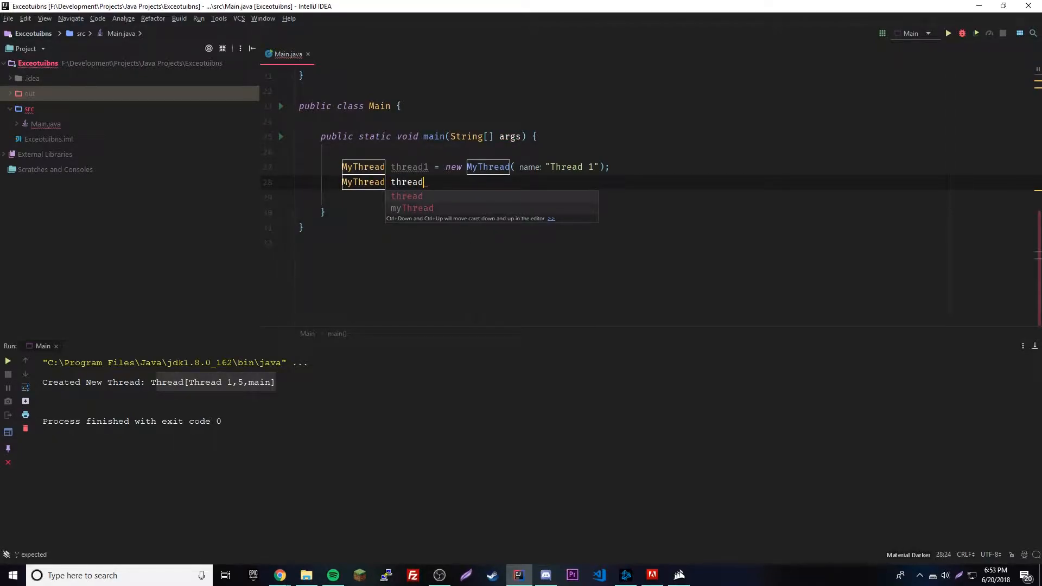
{"action": "type", "text": "2 = new_MyThread(\""}
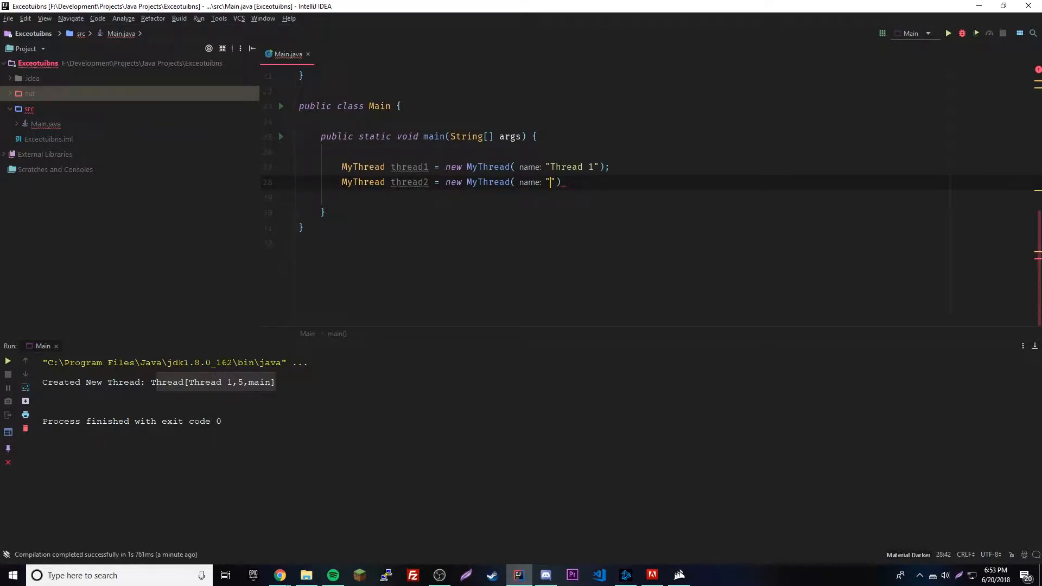
{"action": "type", "text": "THREAD 2"}
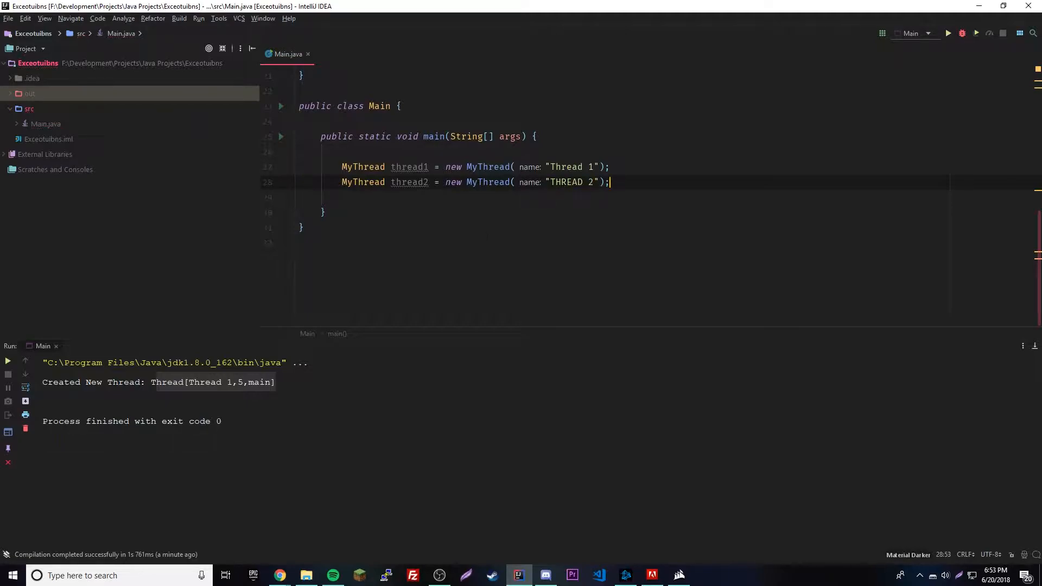
{"action": "type", "text": "MyT"}
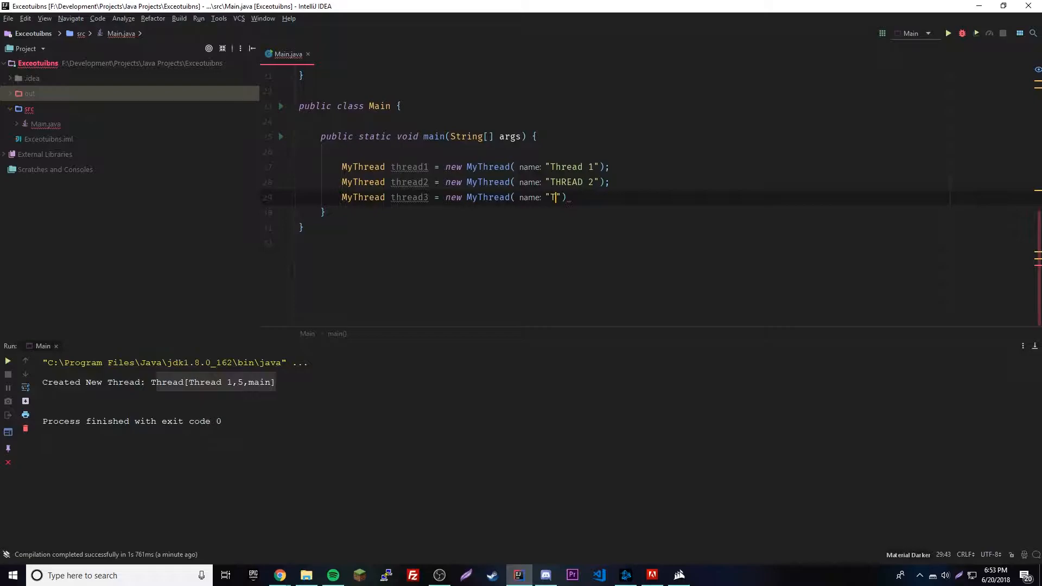
{"action": "type", "text": "hread 3);"}
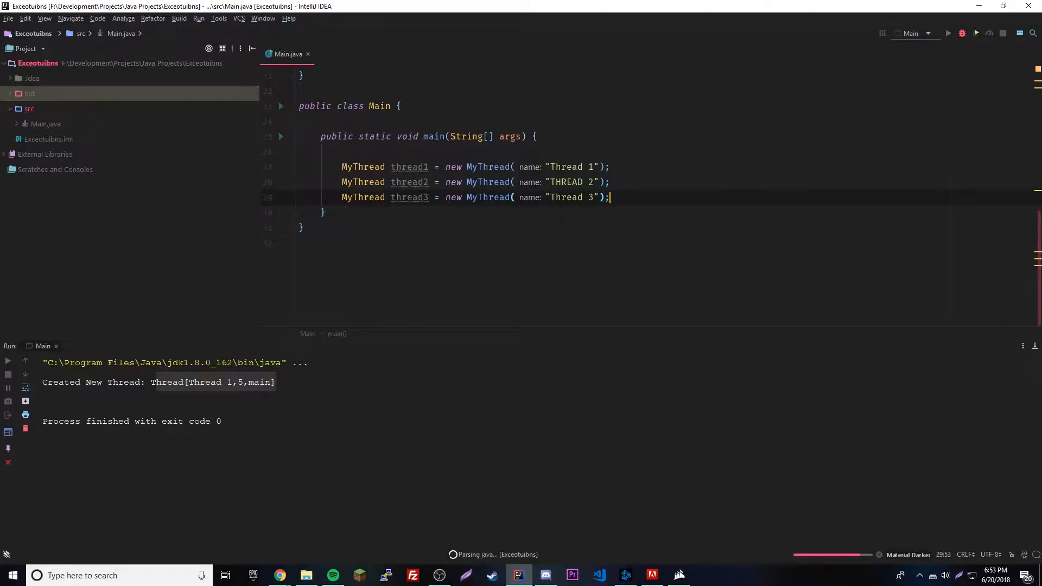
- Run Main to see three Created New Thread lines in the console
{"action": "left_click", "coordinate": [976, 34]}
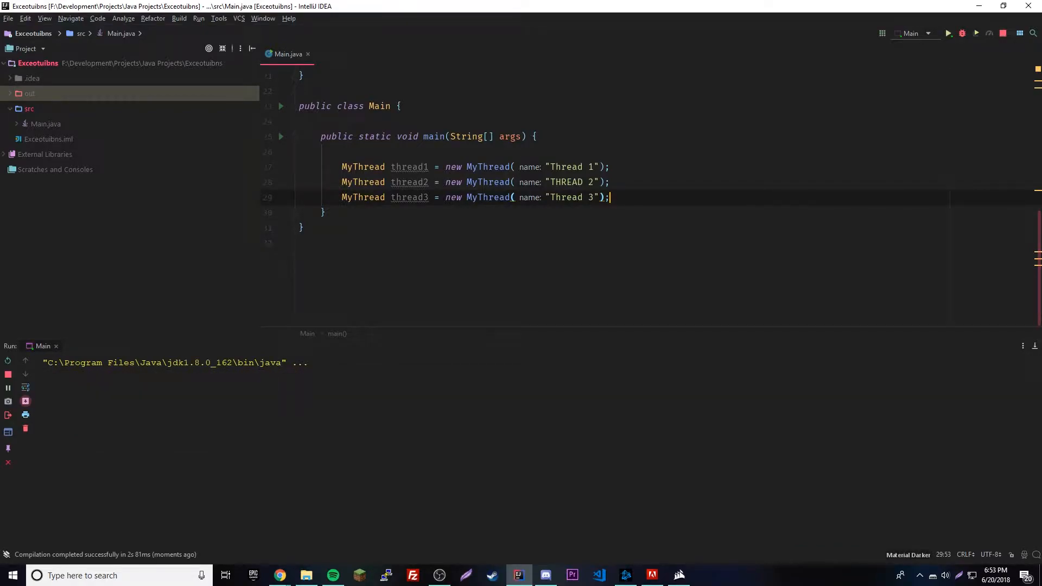
{"action": "left_click", "coordinate": [976, 33]}
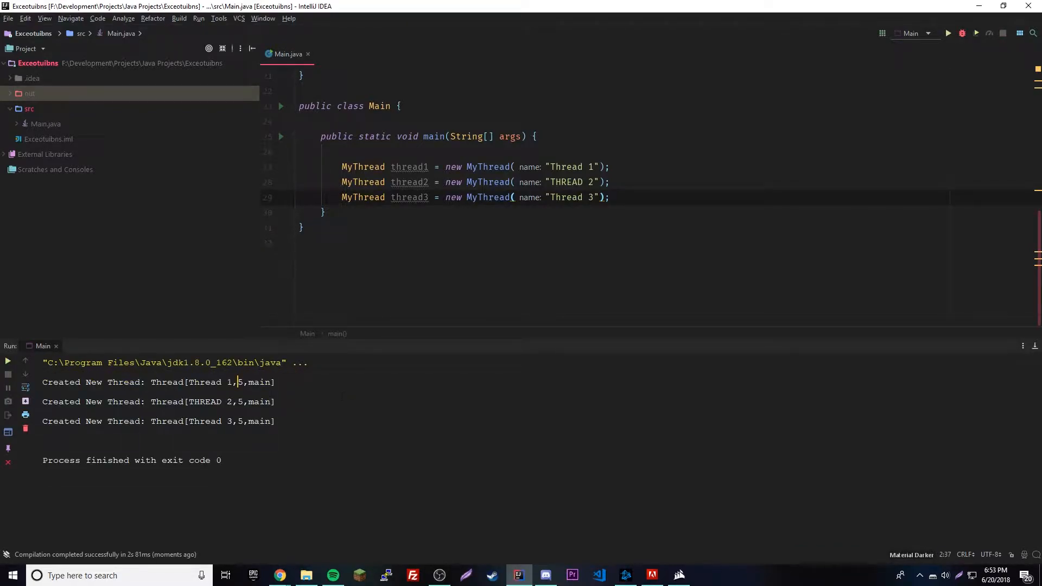
{"action": "scroll", "scroll_direction": "up", "scroll_amount": 3}
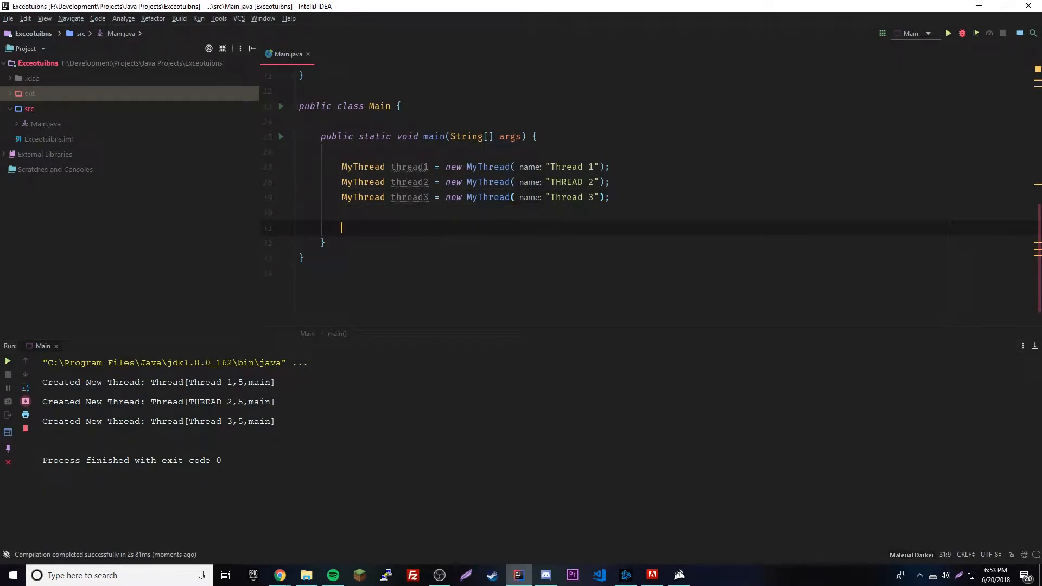
- Call t.start() on thread1, thread2 and thread3 in main
{"action": "type", "text": "thread1"}
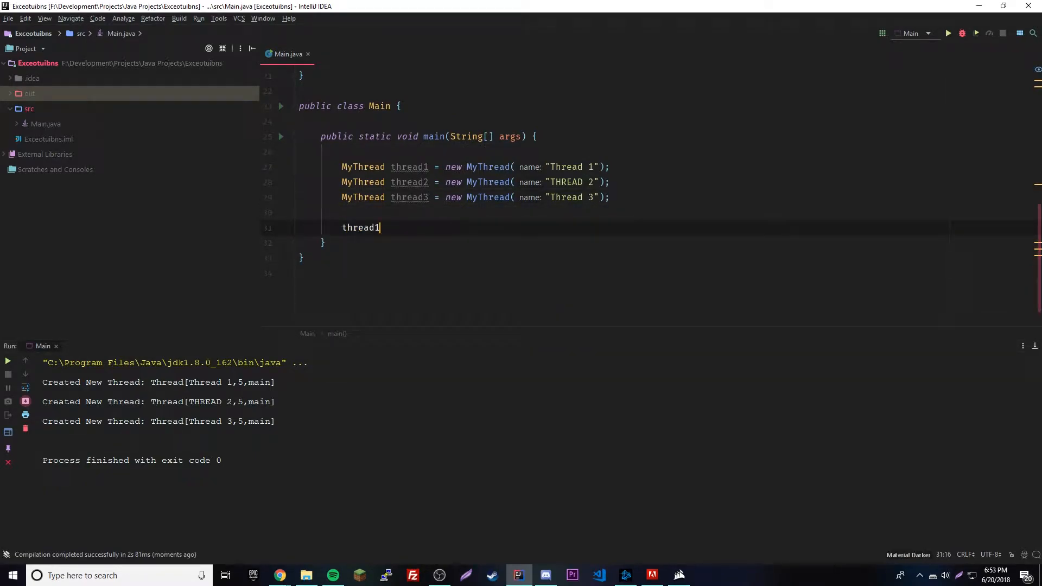
{"action": "type", "text": ".t.start();"}
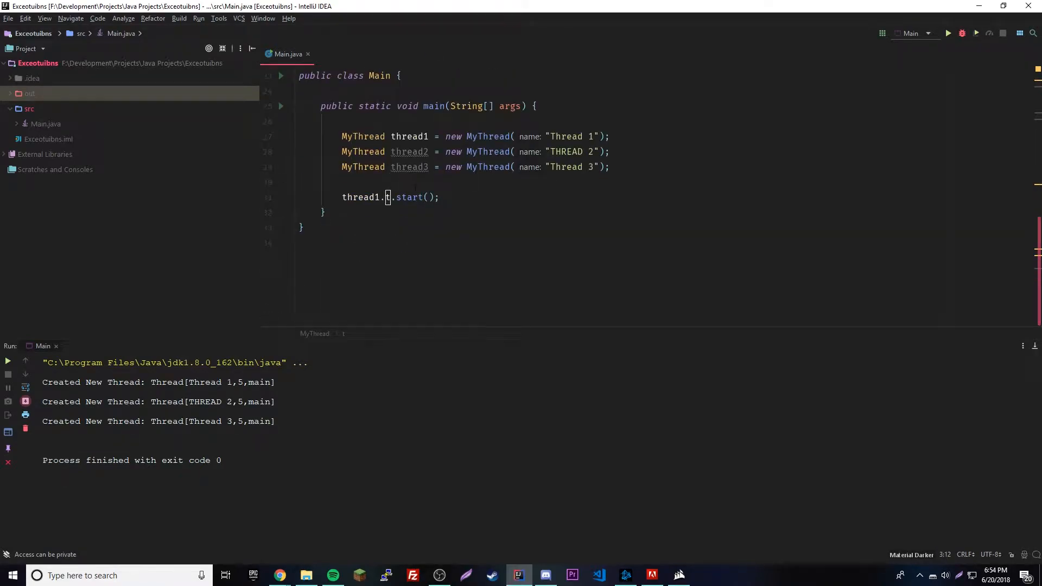
{"action": "type", "text": "t."}
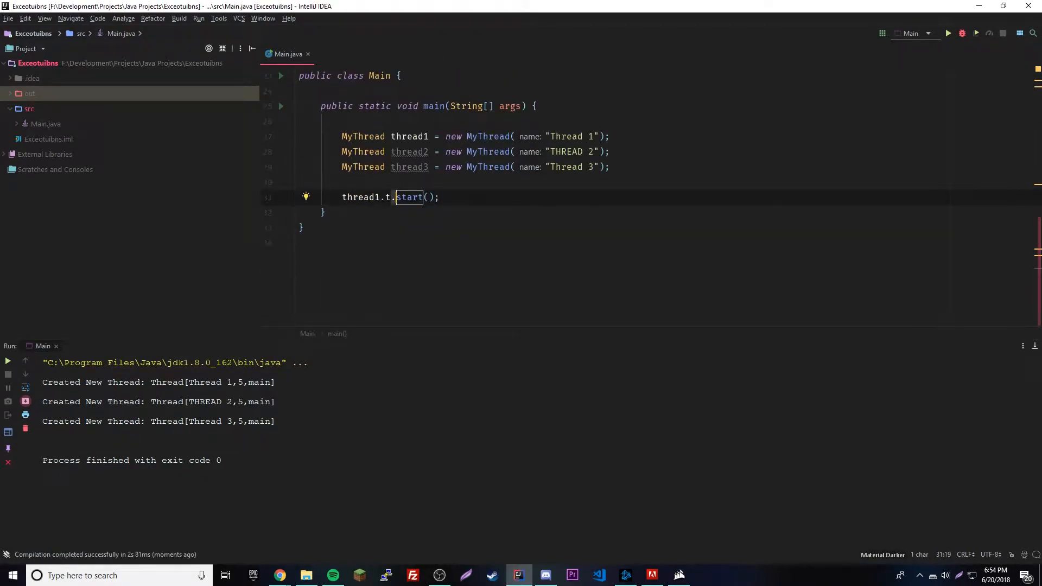
{"action": "type", "text": "thread2.t.start();"}
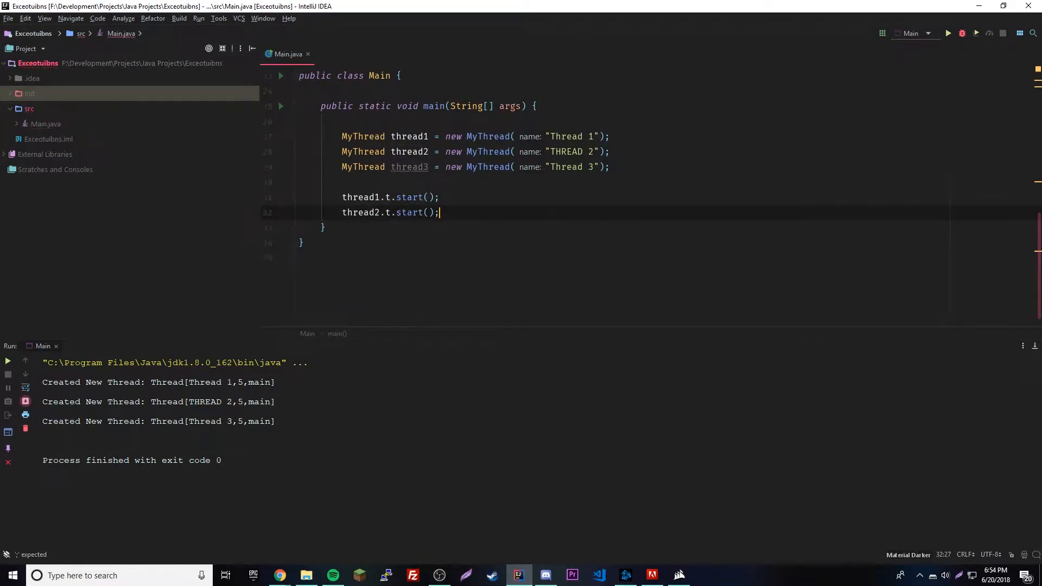
{"action": "type", "text": "thread3"}
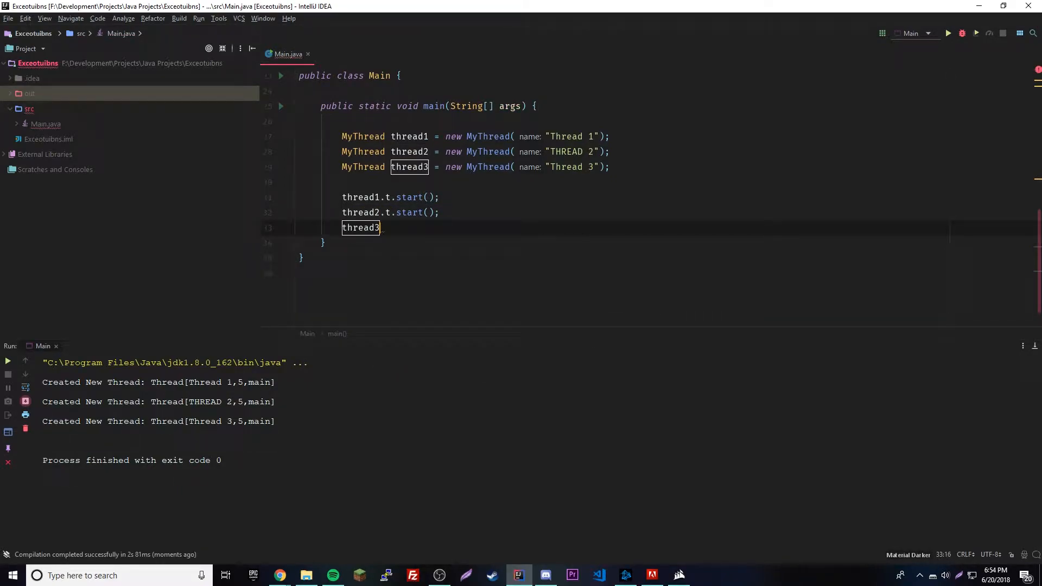
{"action": "type", "text": ".t.start();"}
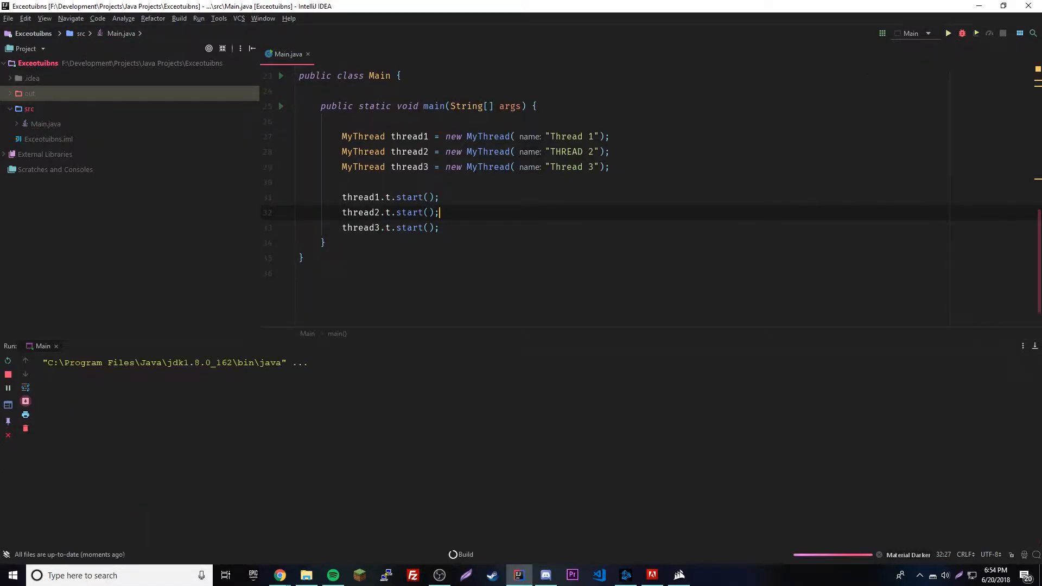
- Run Main and watch the interleaved countdown 4, 4, 4, 3, 3, 3… in the console
{"action": "left_click", "coordinate": [948, 33]}
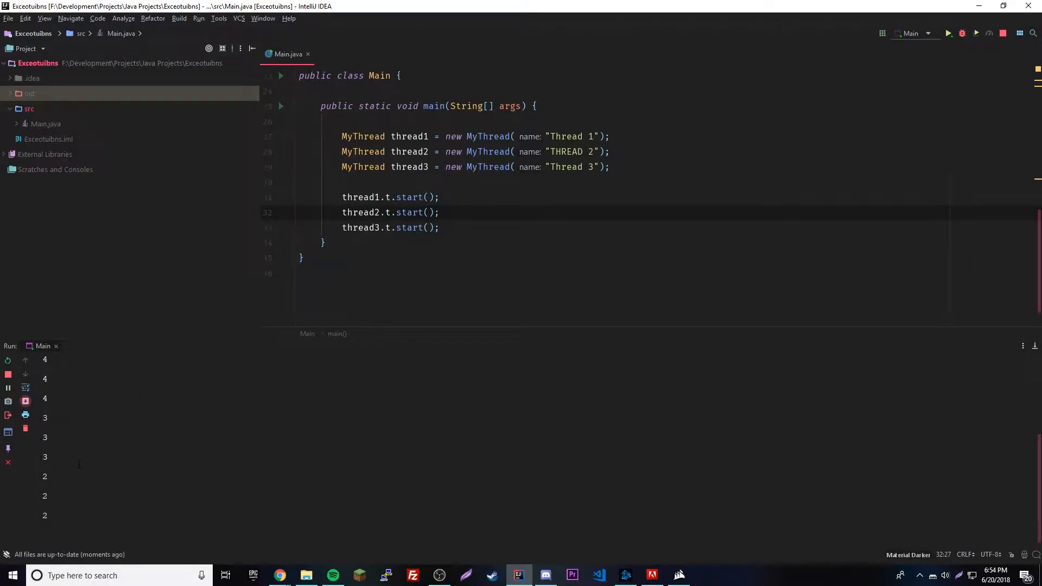
{"action": "scroll", "scroll_direction": "up", "scroll_amount": 3}
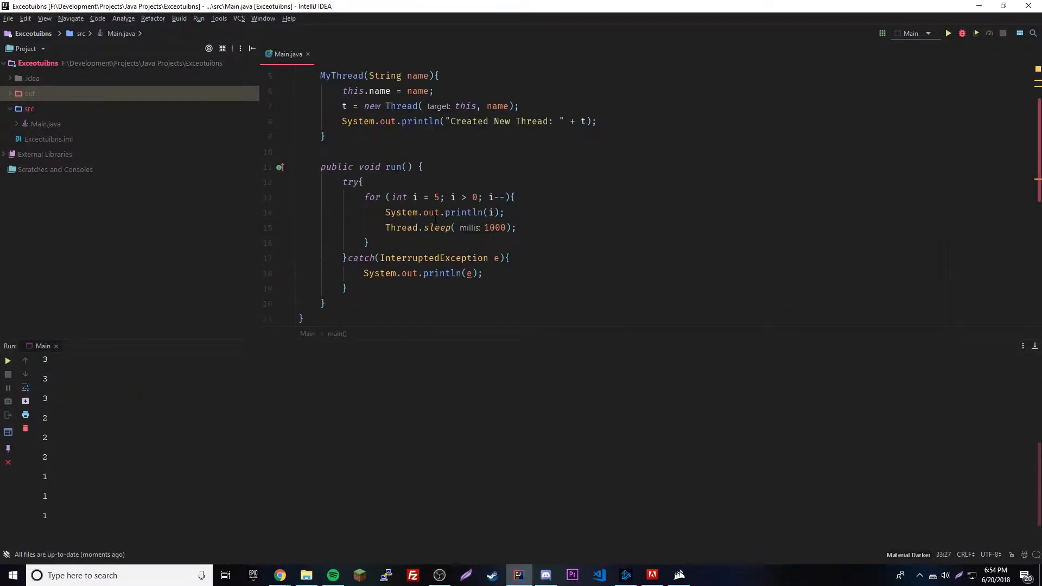
- Change the run() println to "Thread: " + t + " " + i and rerun to see labelled counts
{"action": "scroll", "scroll_direction": "down", "scroll_amount": 3}
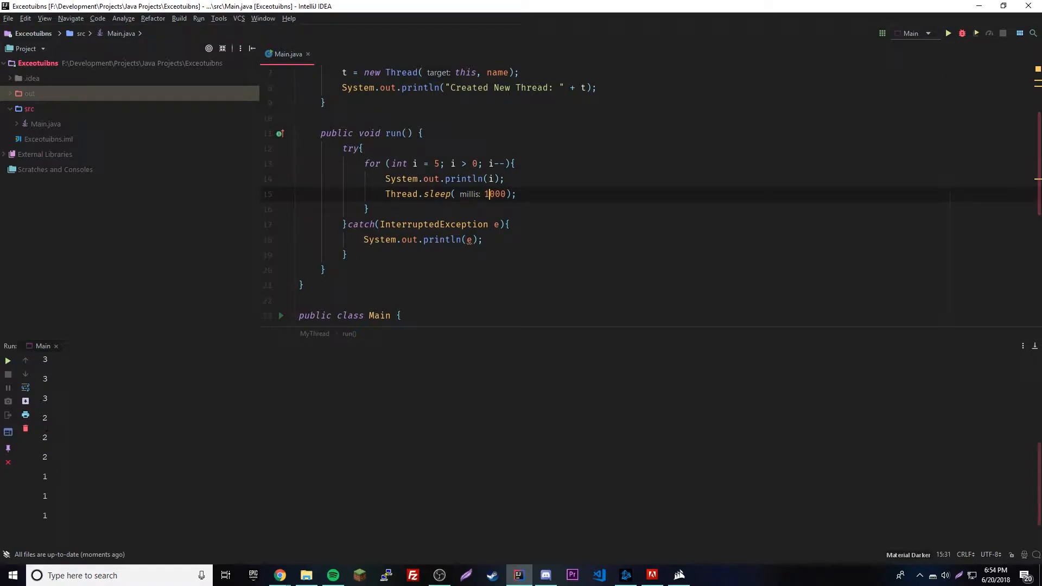
{"action": "left_click", "coordinate": [487, 178]}
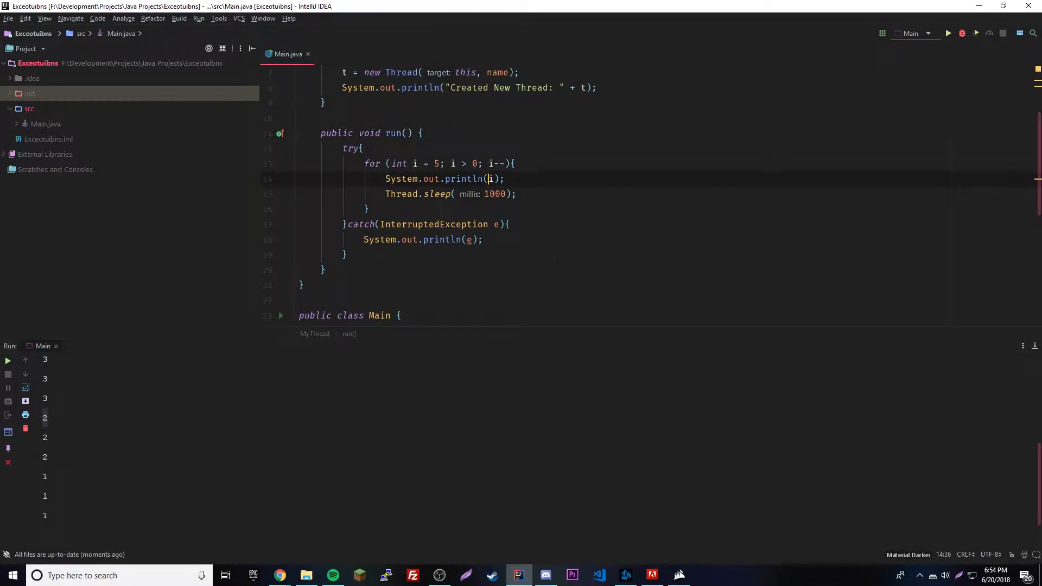
{"action": "left_click", "coordinate": [489, 178]}
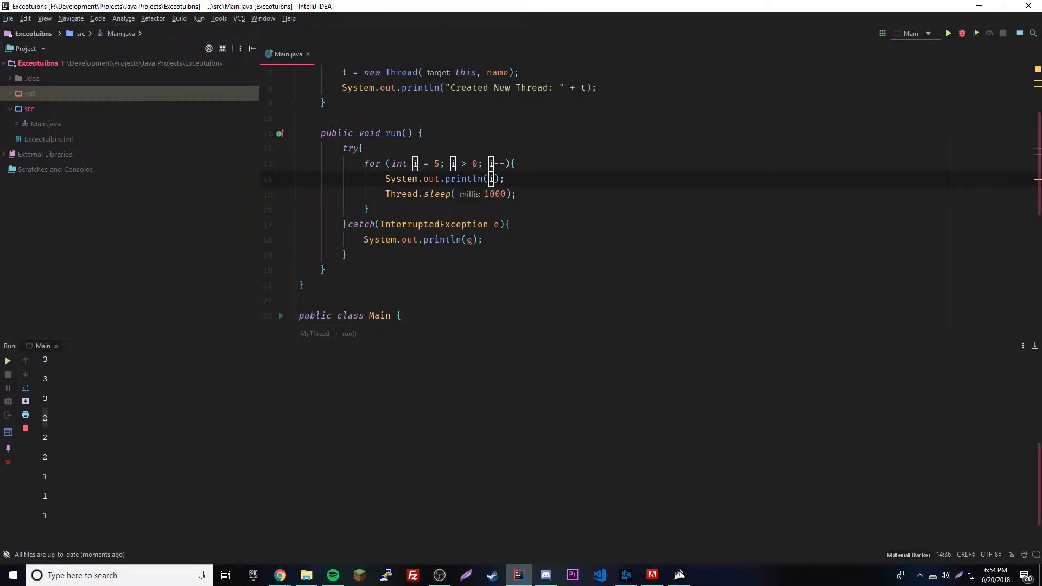
{"action": "type", "text": "\"Thi"}
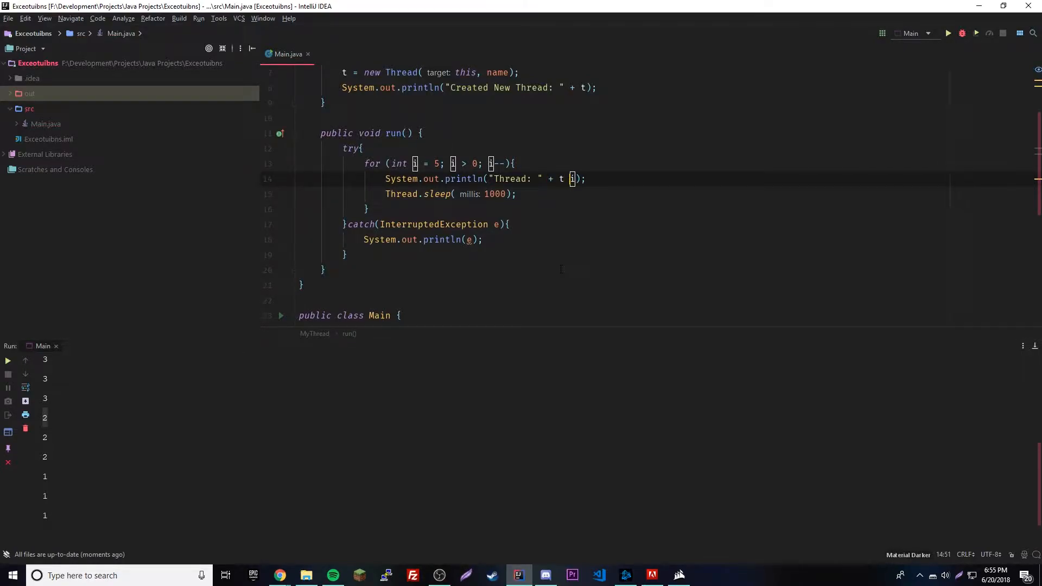
{"action": "type", "text": "\" \""}
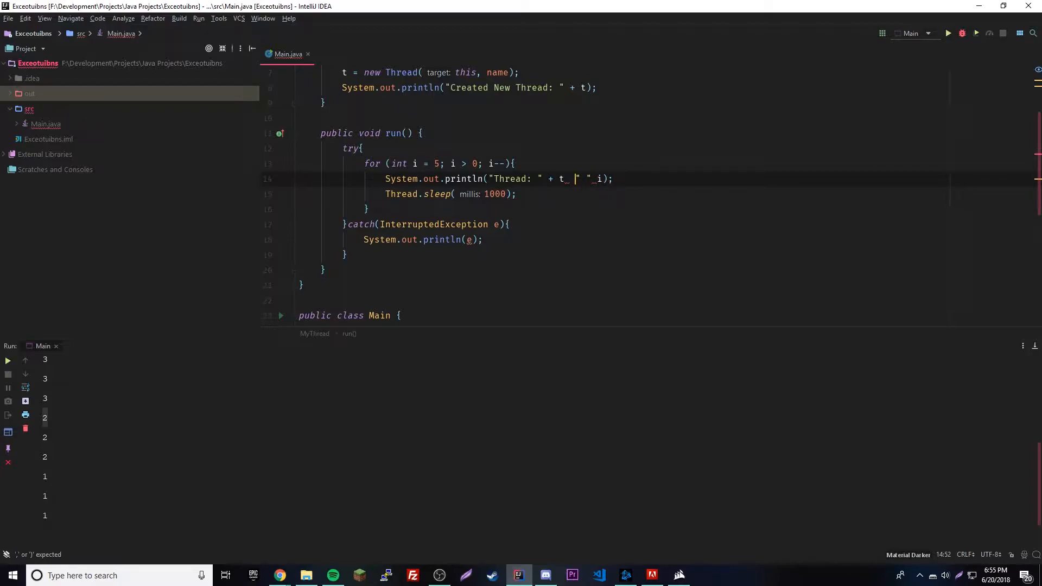
{"action": "type", "text": "+"}
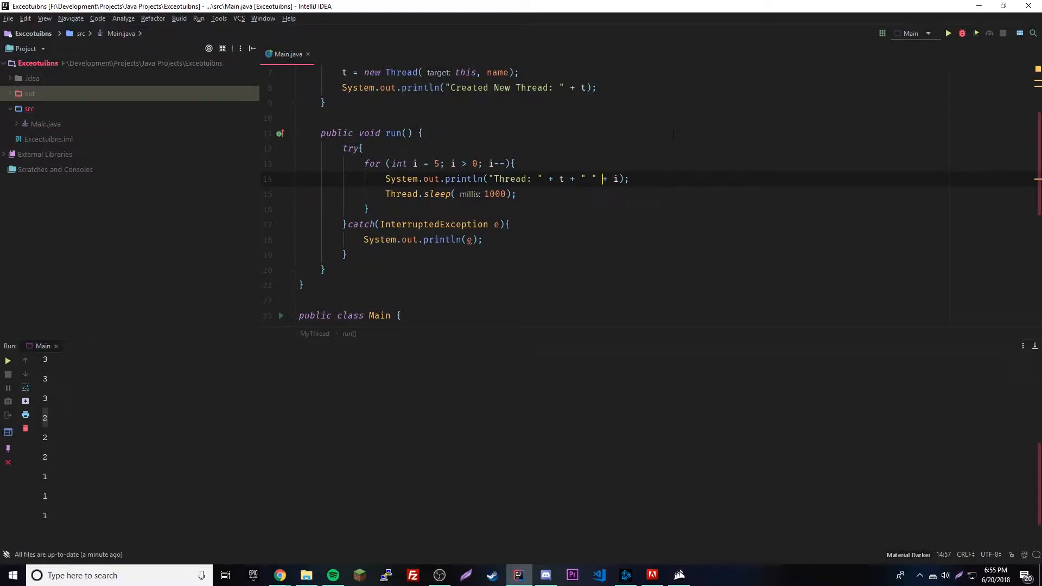
{"action": "left_click", "coordinate": [422, 133]}
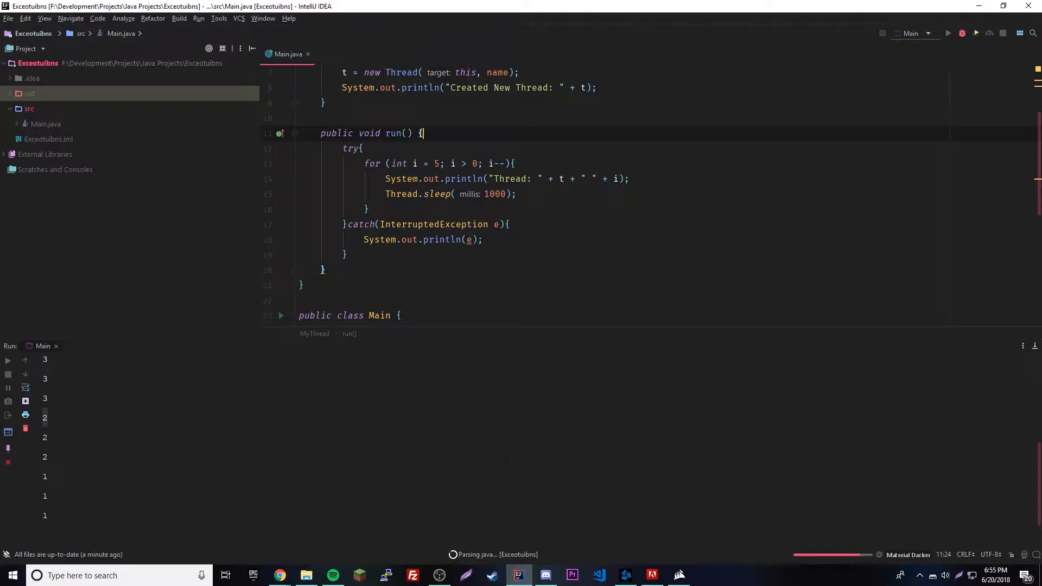
{"action": "left_click", "coordinate": [961, 34]}
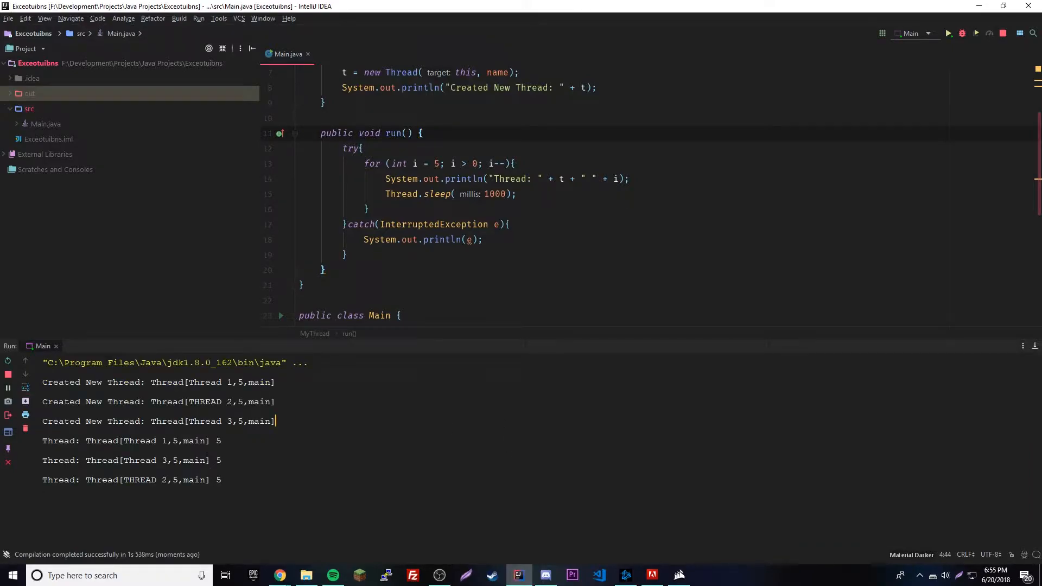
- Use t.getName() in the println and rerun, printing lines like "Thread: Thread 1 3" with exit code 0
{"action": "scroll", "scroll_direction": "down", "scroll_amount": 3}
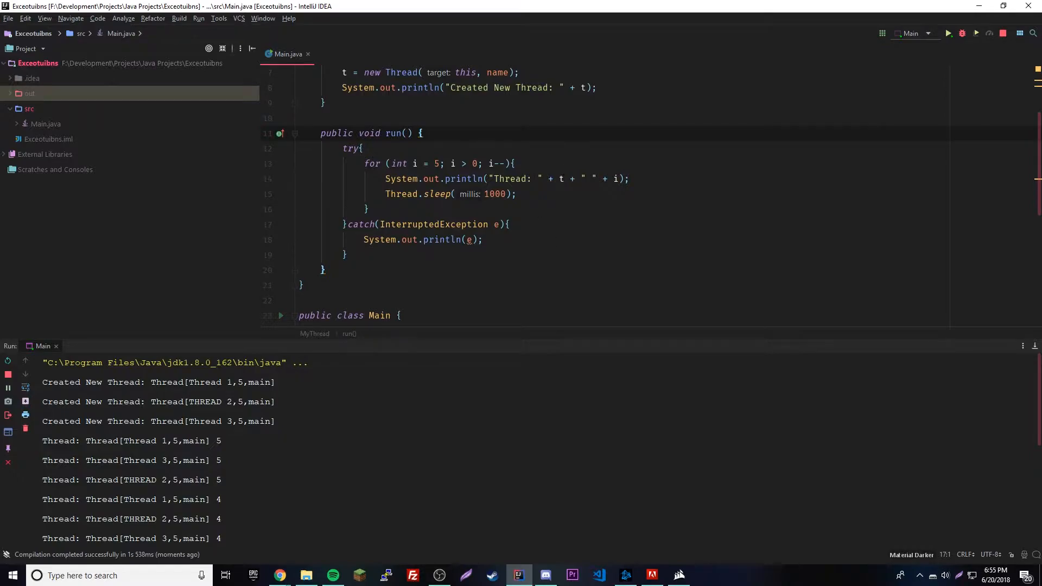
{"action": "type", "text": ".g"}
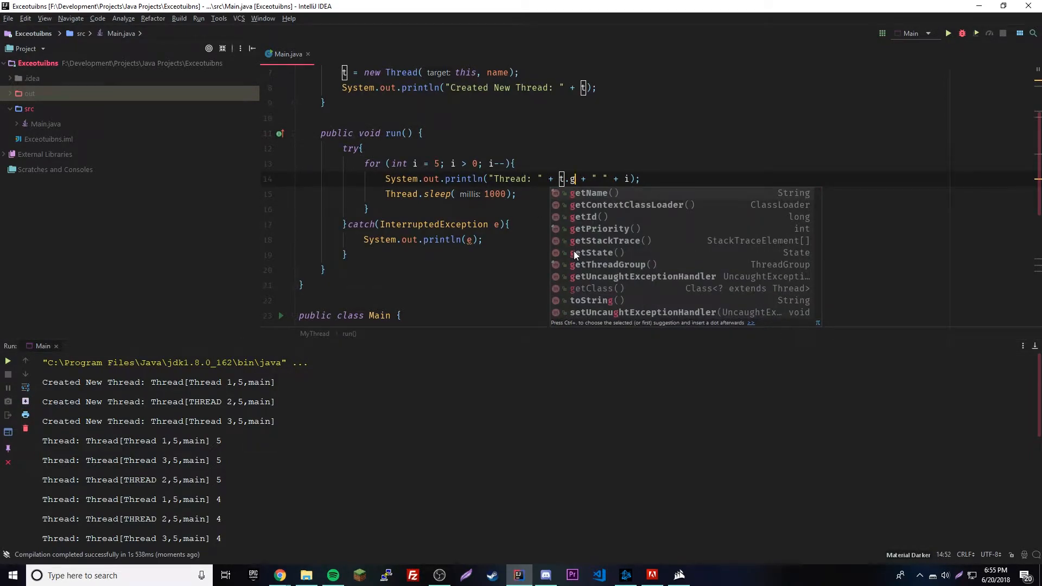
{"action": "left_click", "coordinate": [593, 193]}
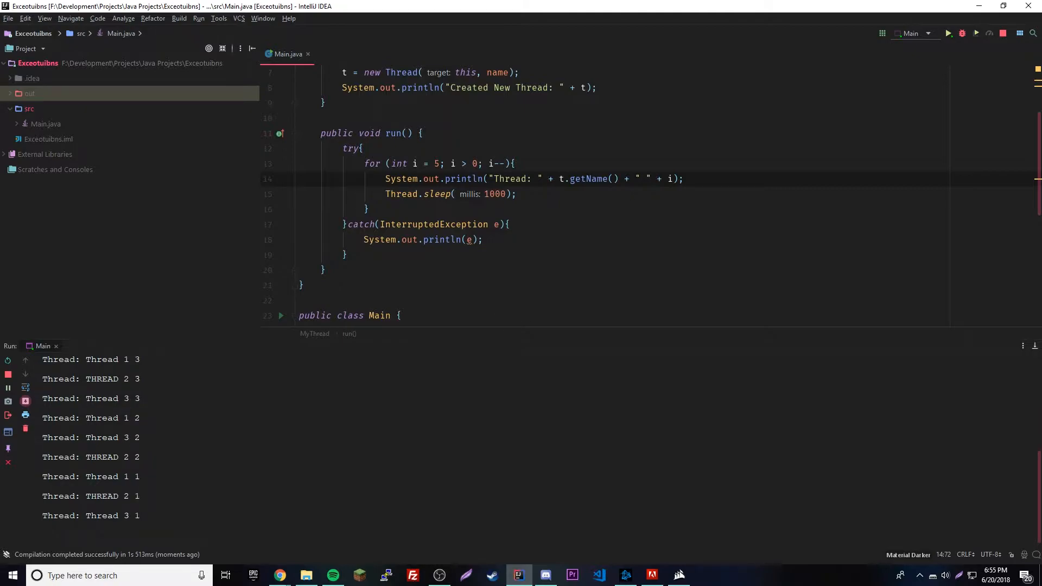
{"action": "scroll", "scroll_direction": "down", "scroll_amount": 3}
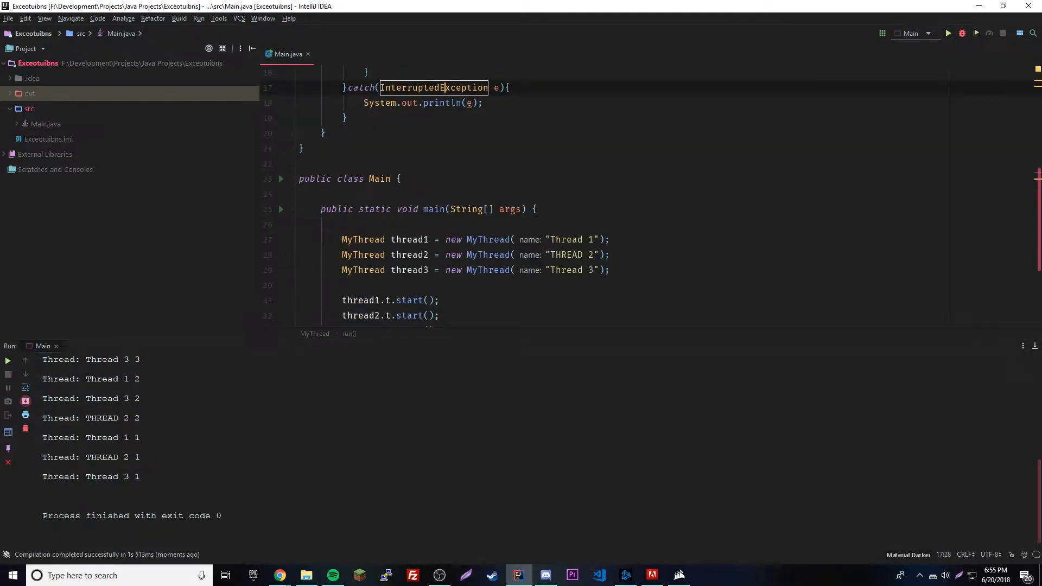
{"action": "scroll", "scroll_direction": "up", "scroll_amount": 3}
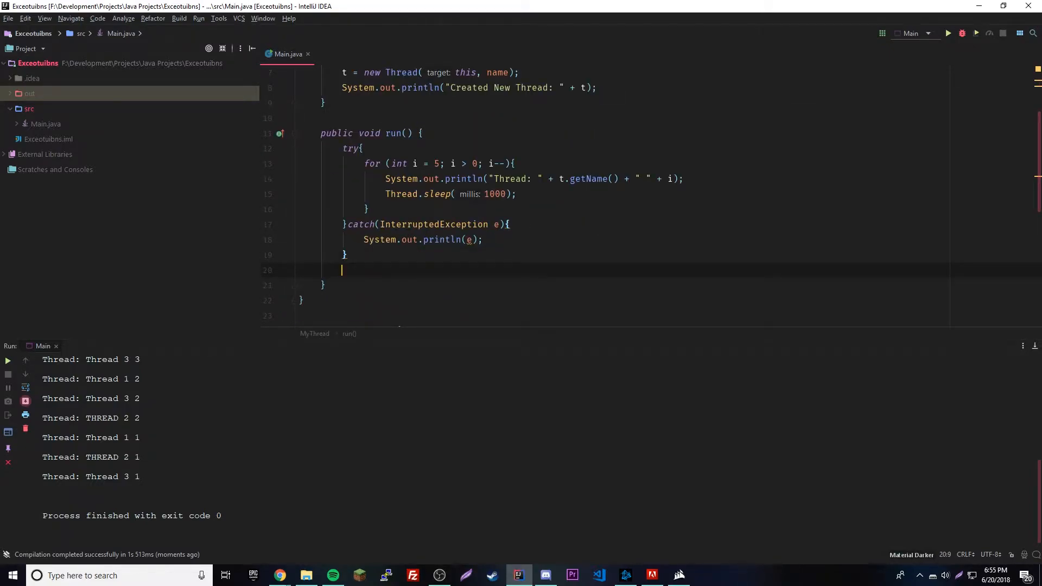
- After the try/catch add System.out.println(t + " is exiting.");
{"action": "type", "text": "System.out.println(\"\");"}
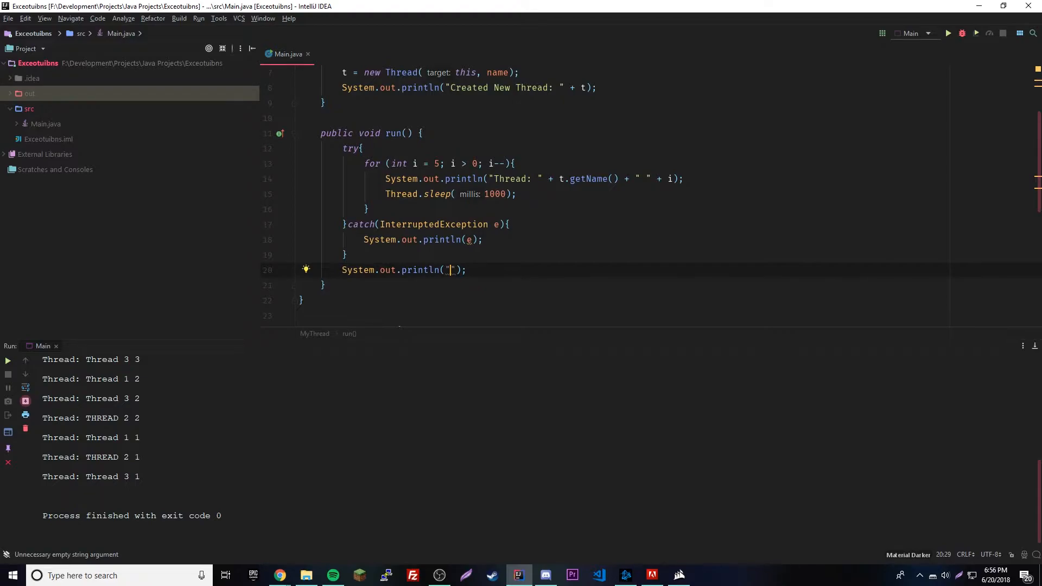
{"action": "type", "text": "Thread"}
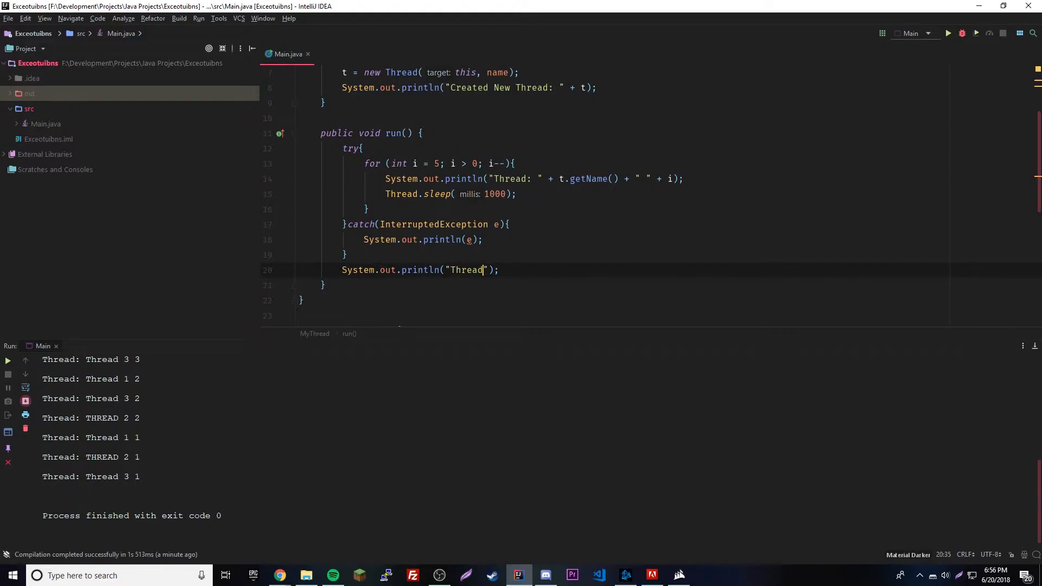
{"action": "key", "text": "Backspace"}
{"action": "type", "text": "t"}
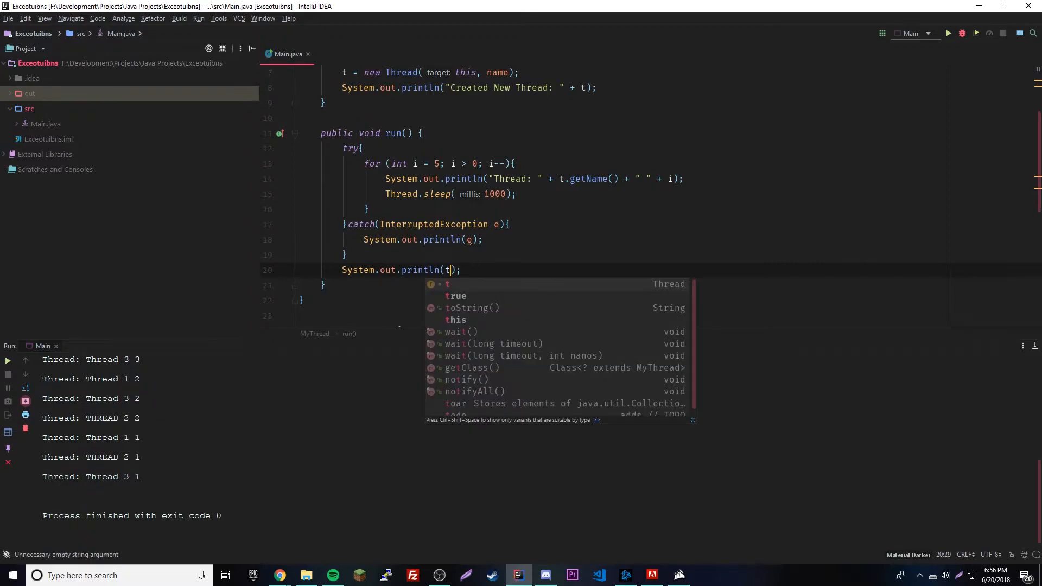
{"action": "type", "text": "+ \" \""}
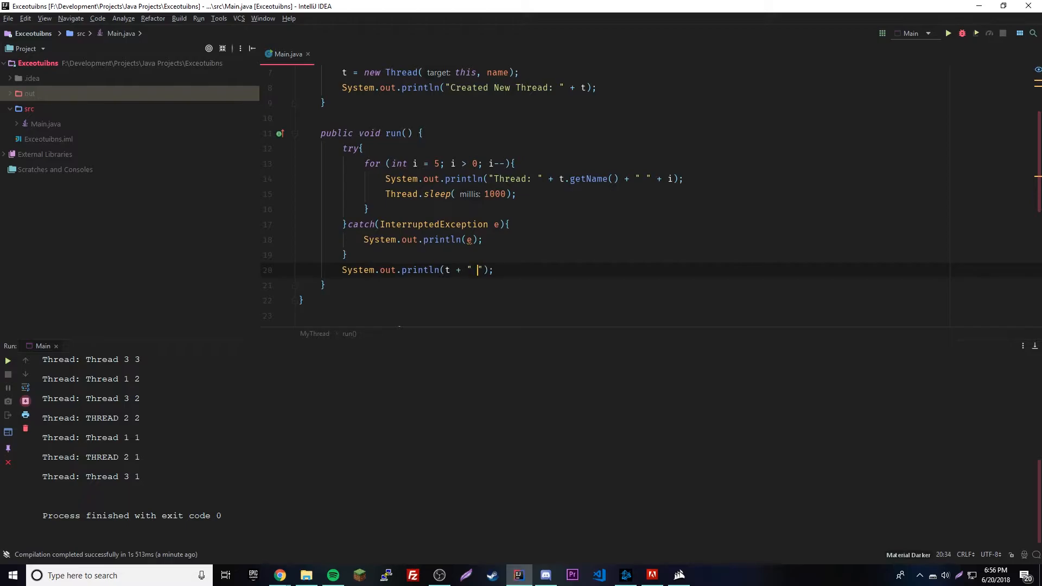
{"action": "type", "text": "is exit"}
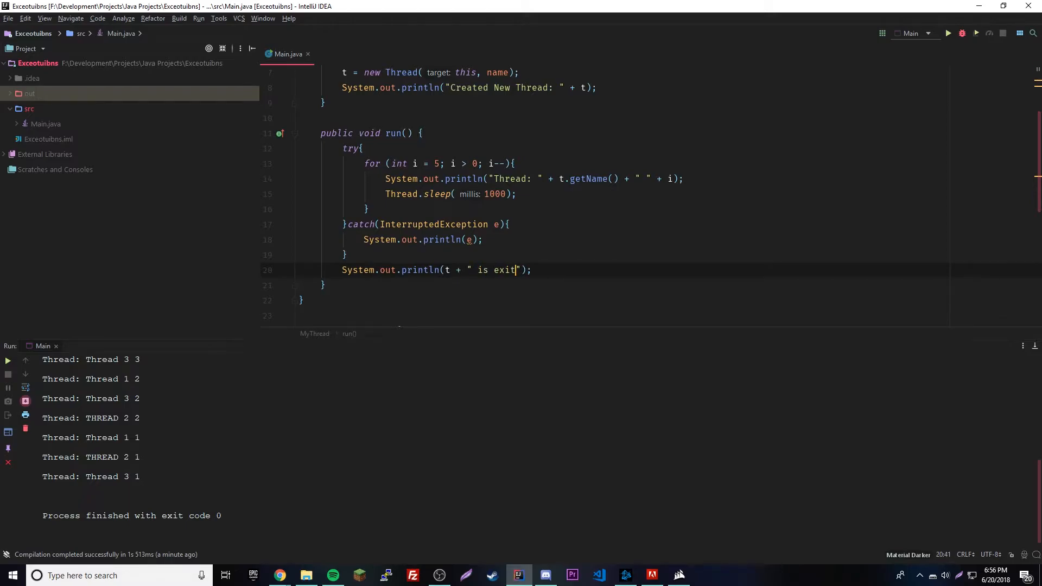
{"action": "type", "text": "ing."}
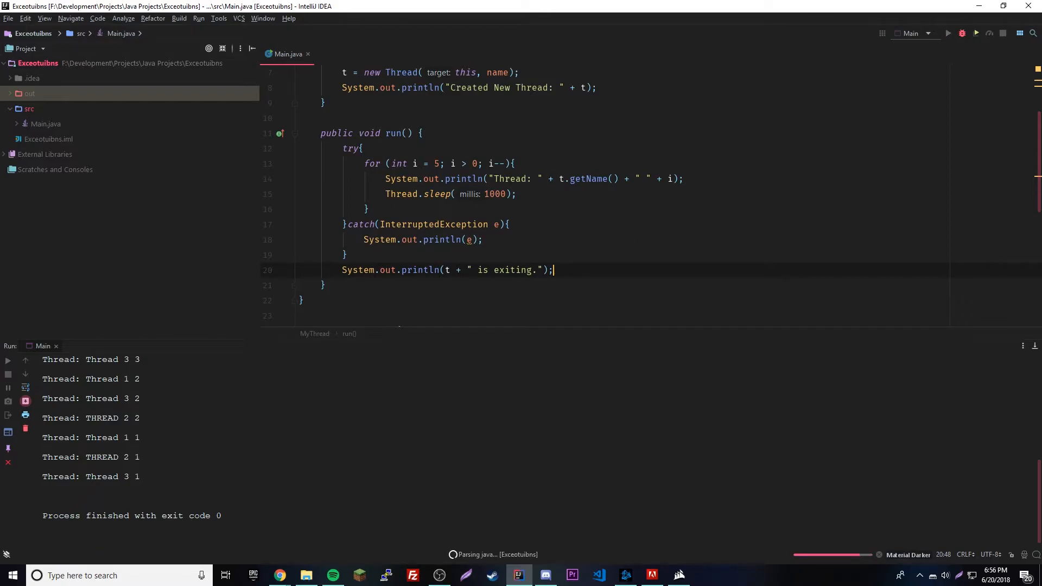
- Rerun Main to see an "is exiting." line for each of the three threads
{"action": "left_click", "coordinate": [976, 33]}
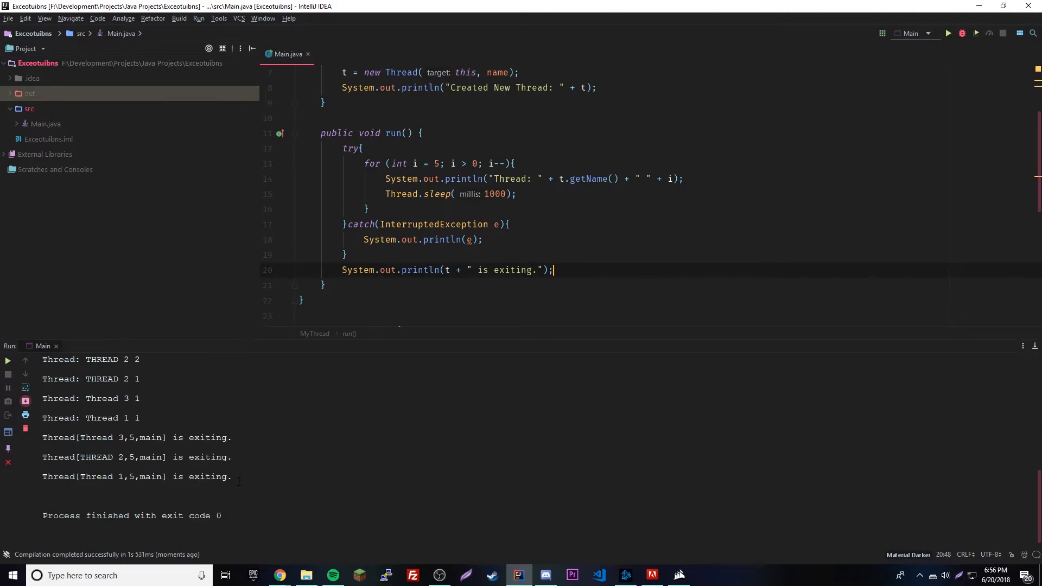
{"action": "scroll", "scroll_direction": "down", "scroll_amount": 3}
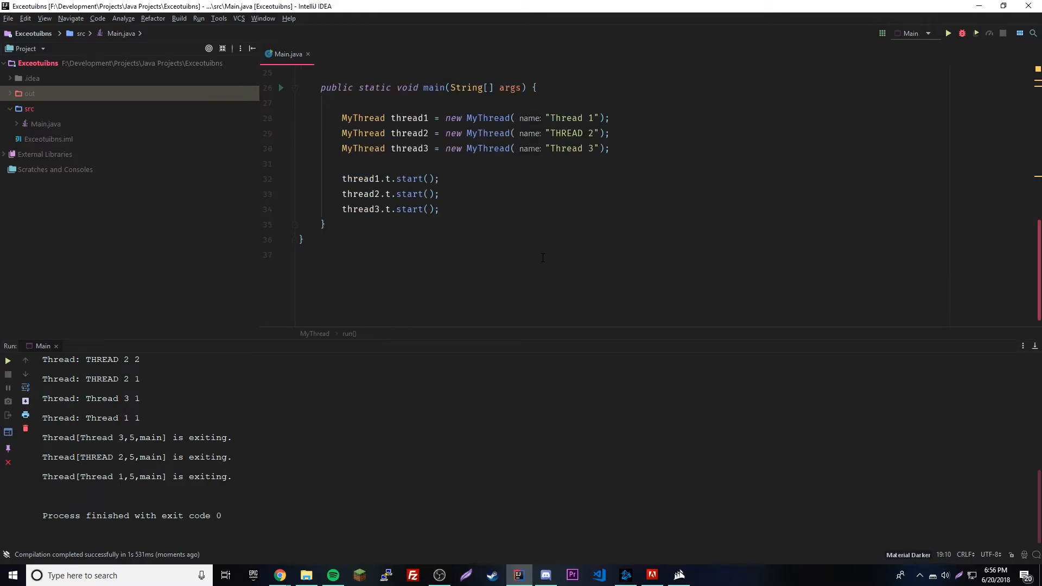